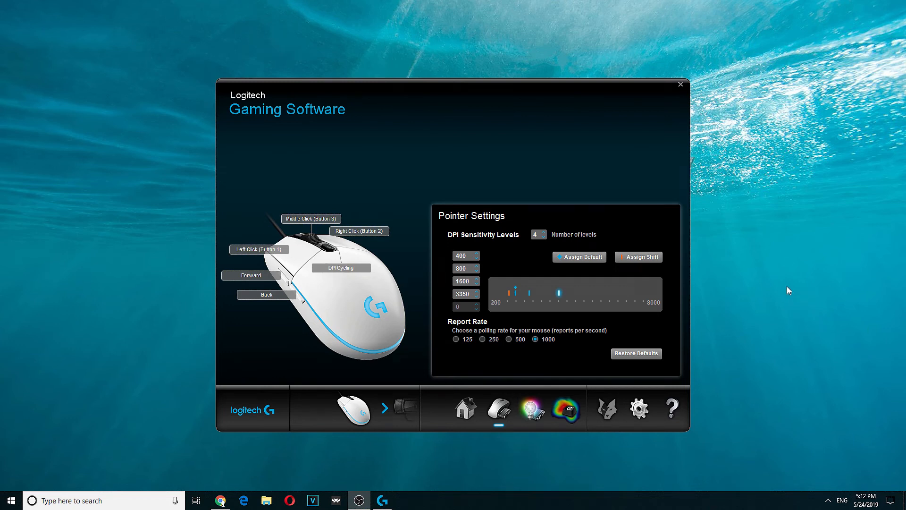
pyautogui.moveTo(774, 260)
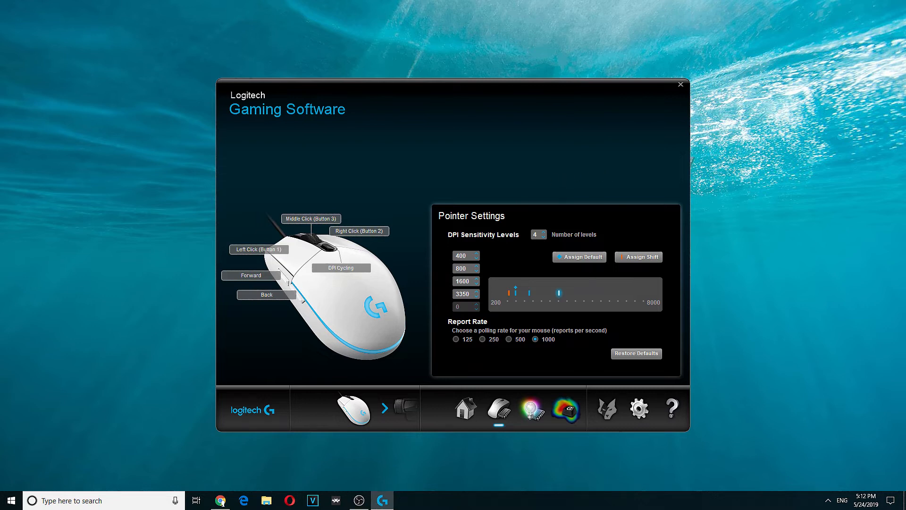
# View the white Logitech G203 Amazon listing in Chrome, zooming into the product photo
pyautogui.click(219, 500)
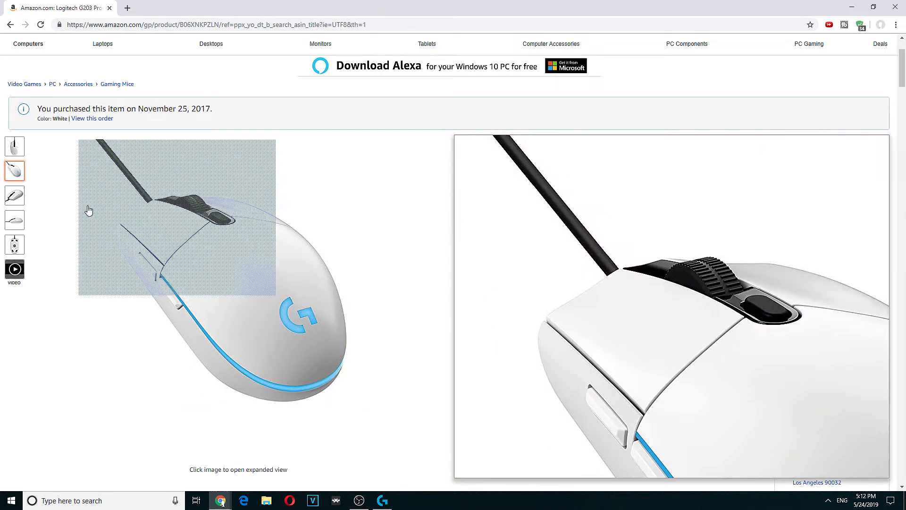
pyautogui.click(14, 244)
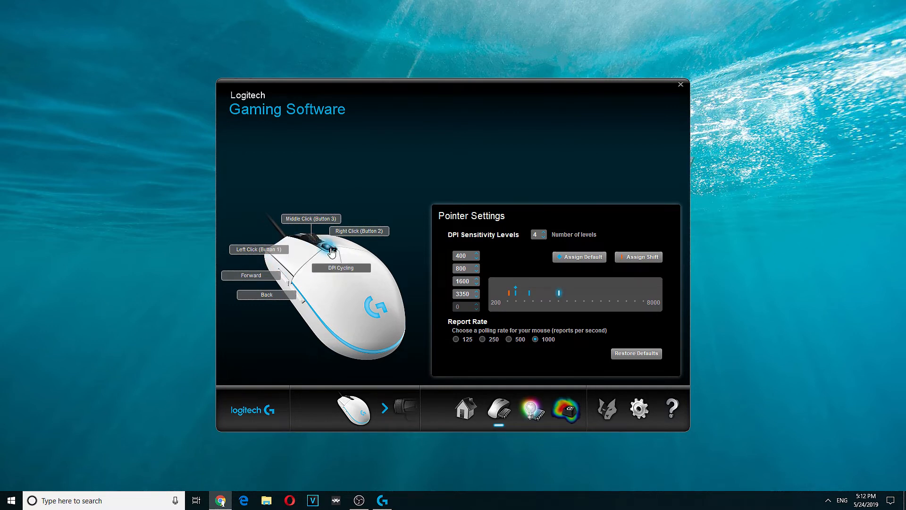
pyautogui.moveTo(261, 285)
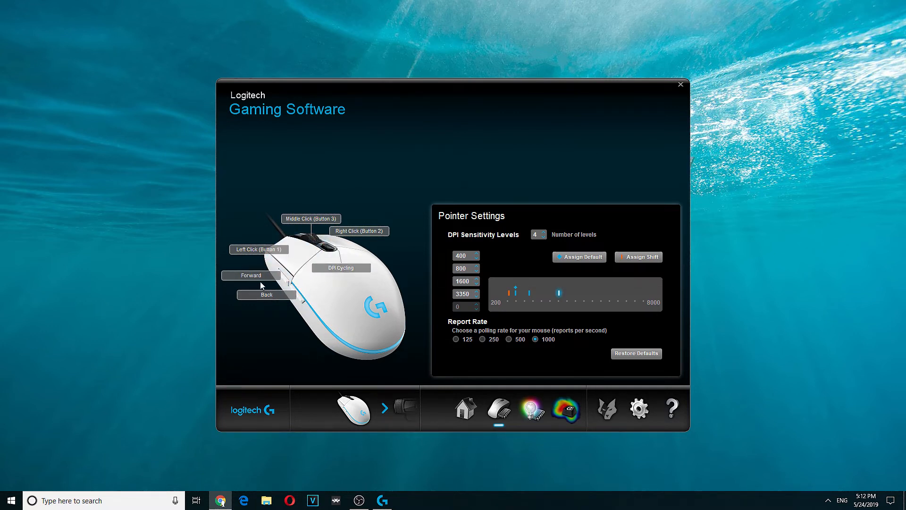
pyautogui.moveTo(277, 306)
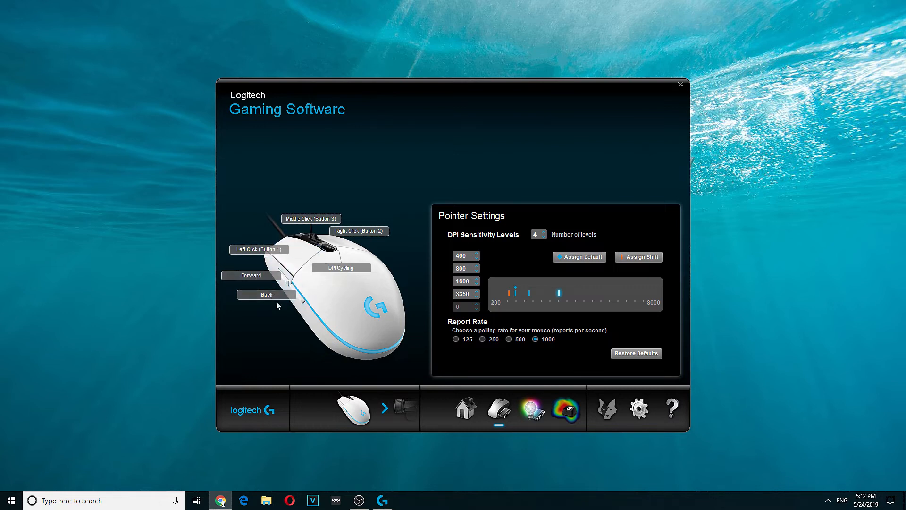
pyautogui.moveTo(298, 266)
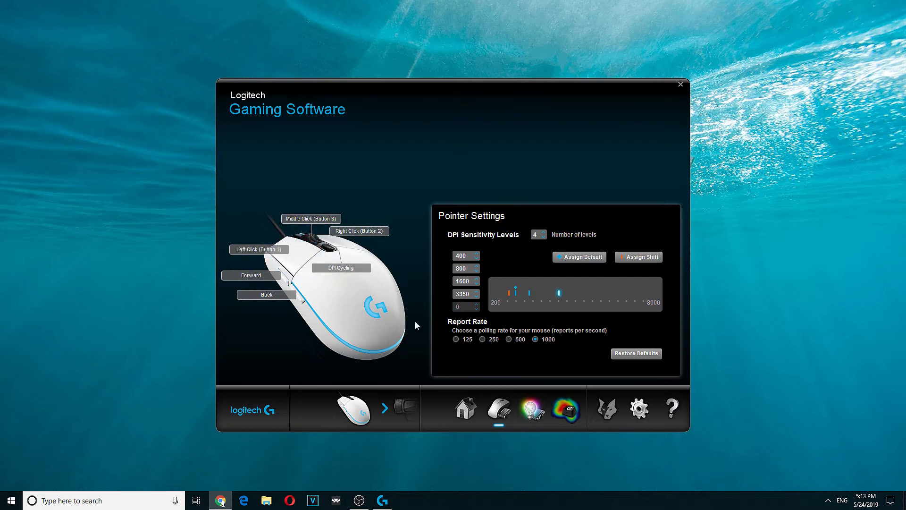
pyautogui.moveTo(486, 287)
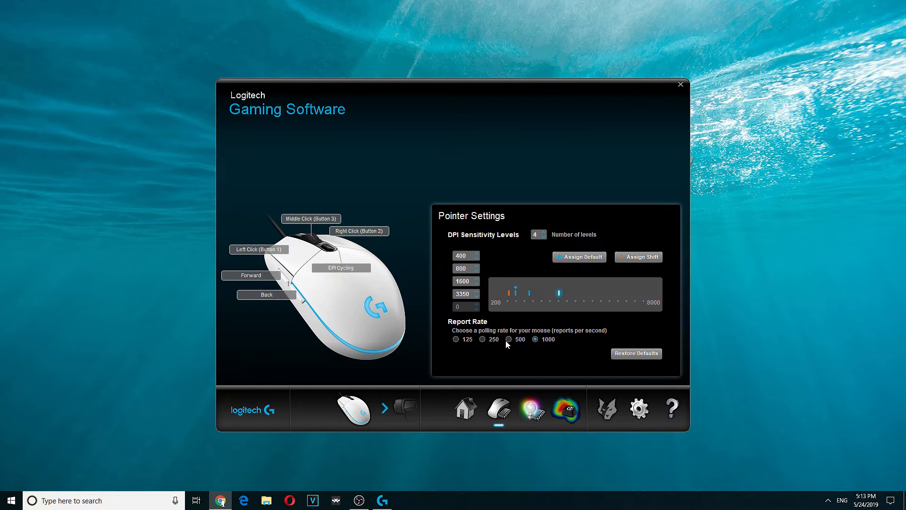
pyautogui.click(508, 339)
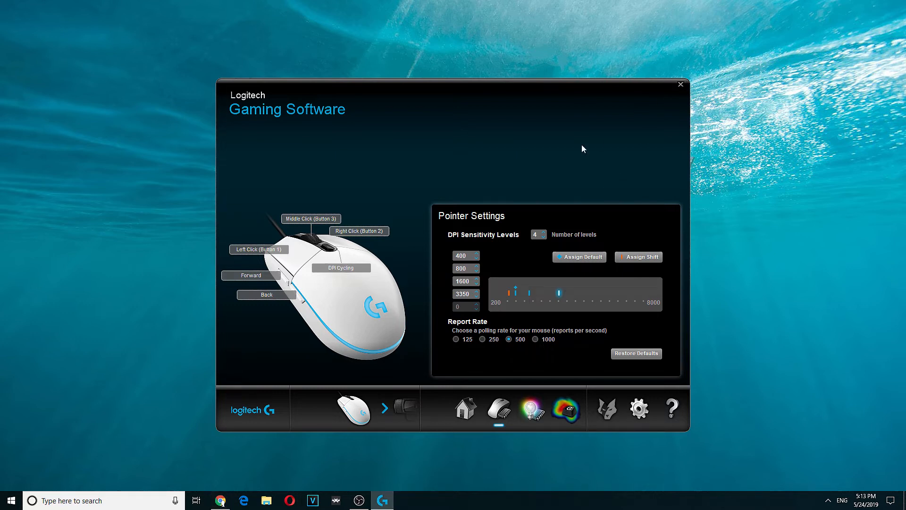
pyautogui.click(535, 340)
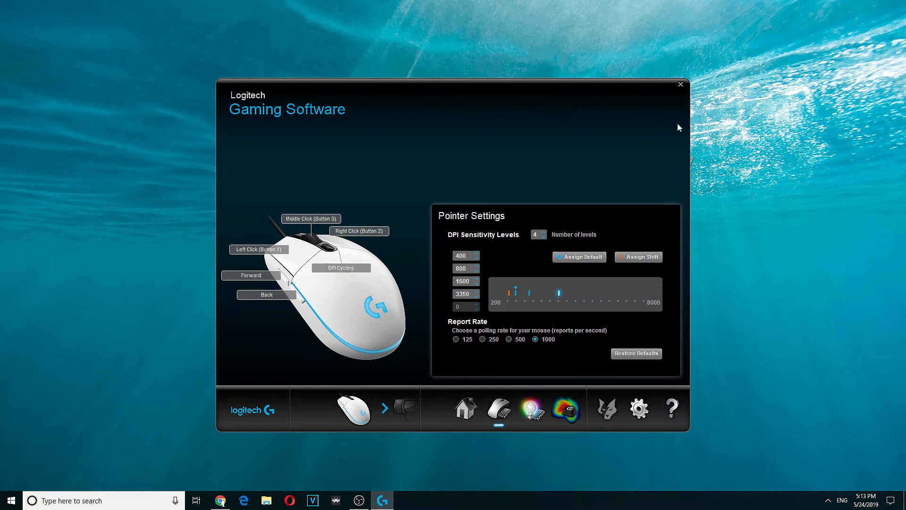
pyautogui.click(456, 340)
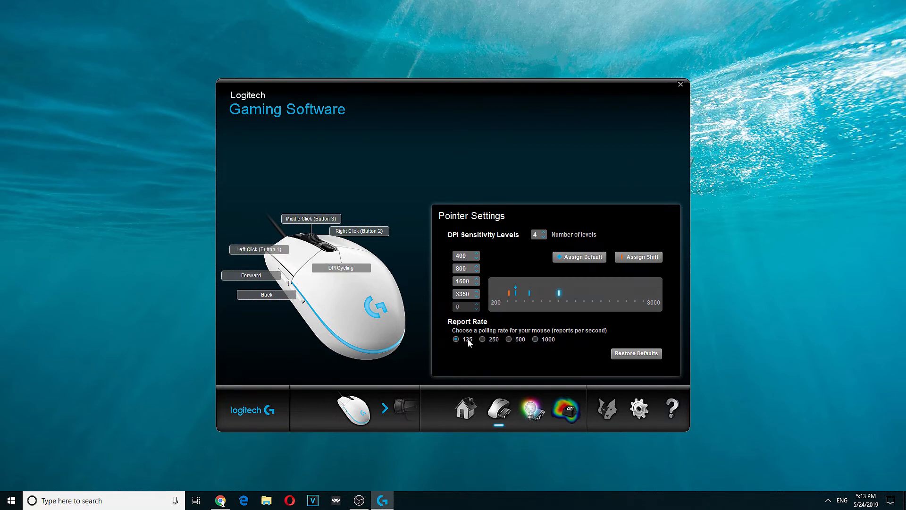
pyautogui.moveTo(645, 141)
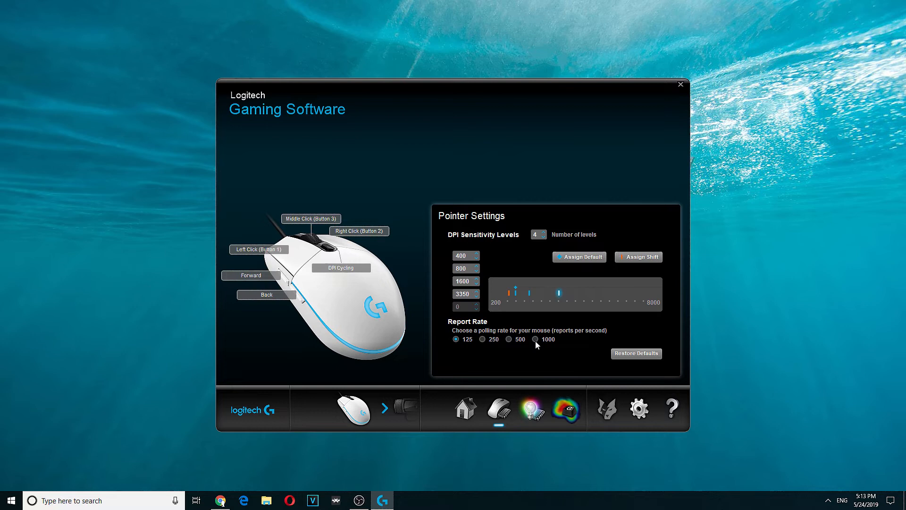
pyautogui.click(535, 340)
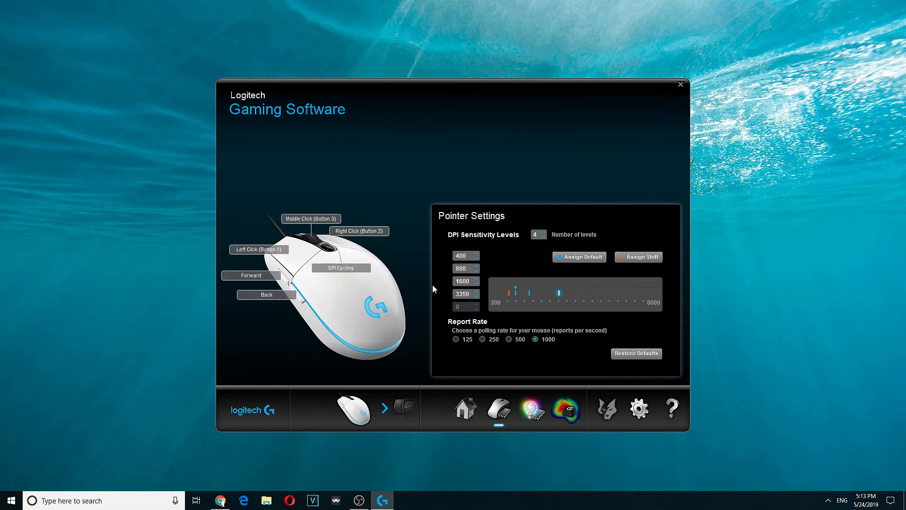
pyautogui.moveTo(468, 146)
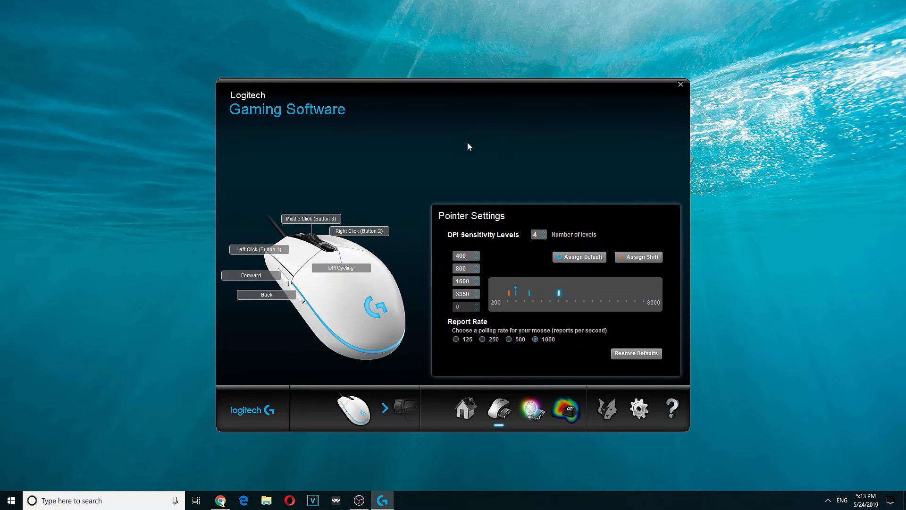
pyautogui.moveTo(622, 198)
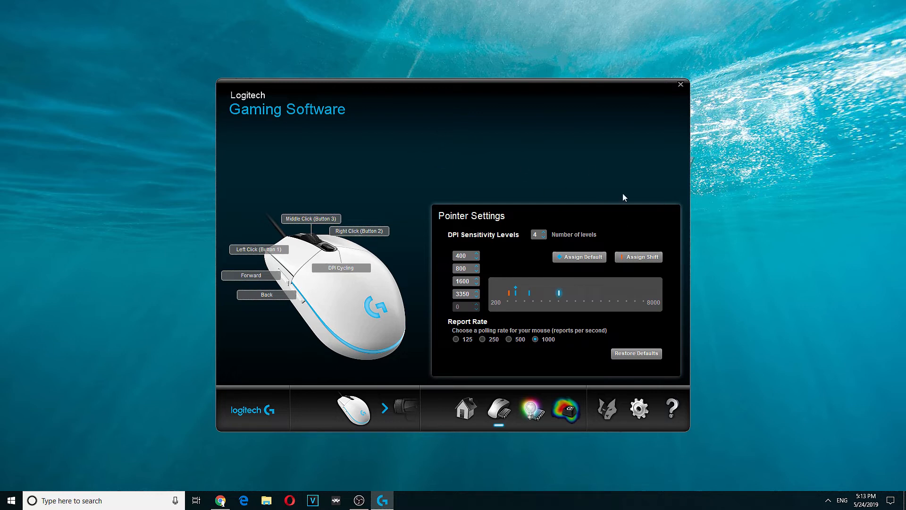
pyautogui.moveTo(582, 305)
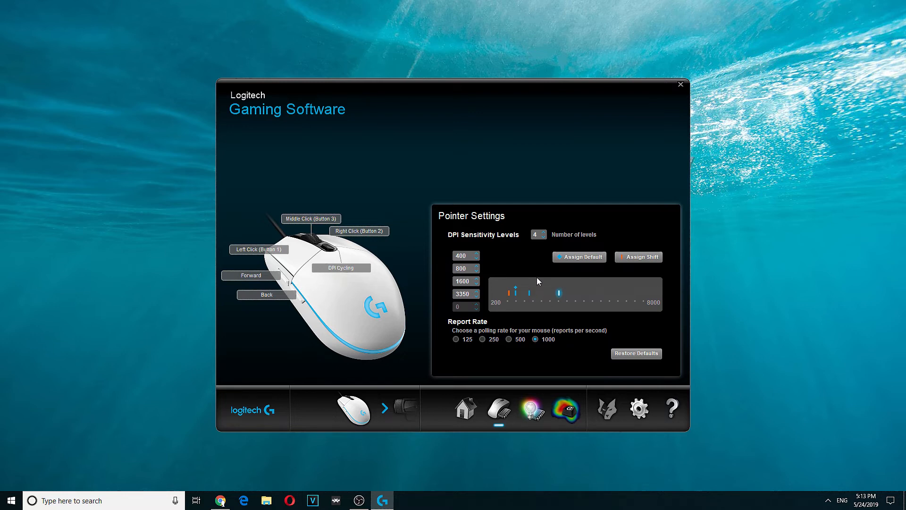
pyautogui.moveTo(520, 249)
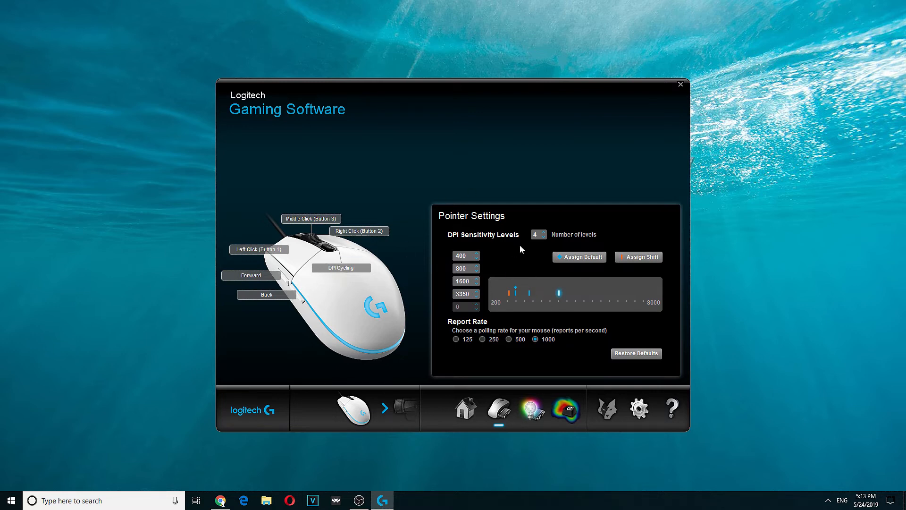
pyautogui.moveTo(561, 309)
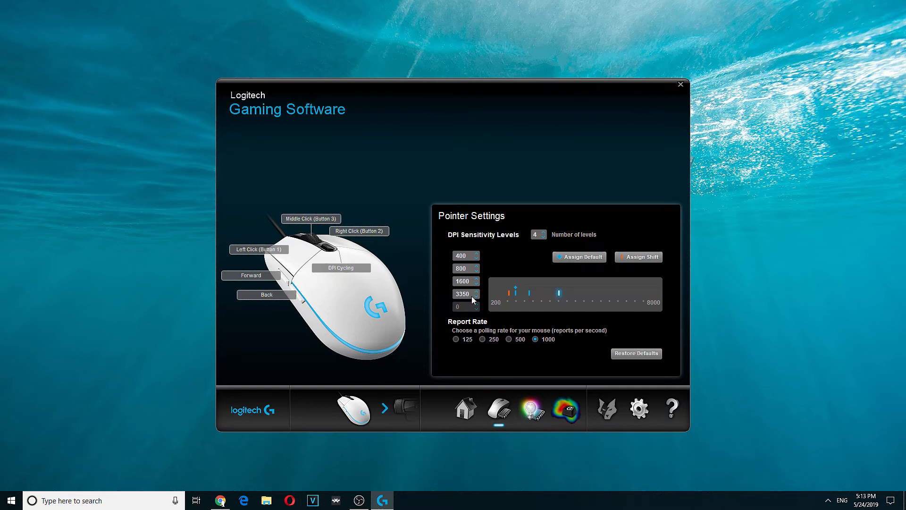
pyautogui.moveTo(568, 198)
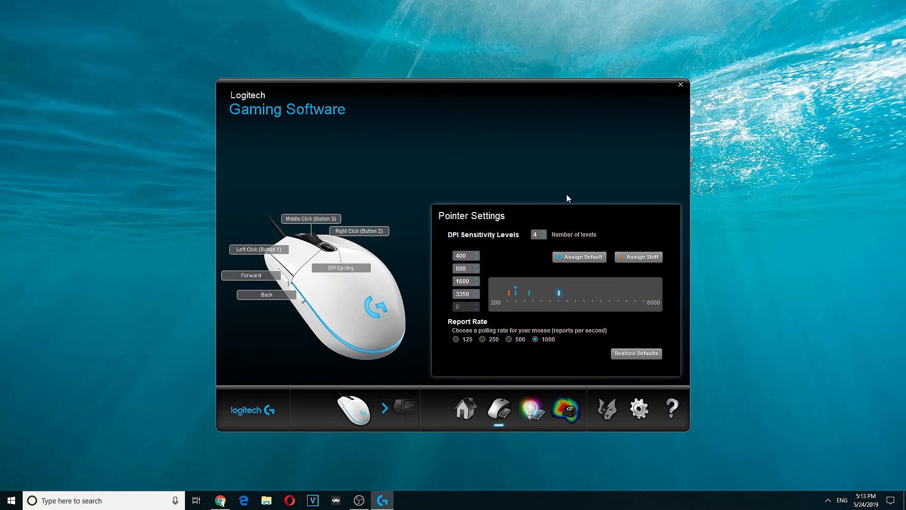
pyautogui.moveTo(662, 105)
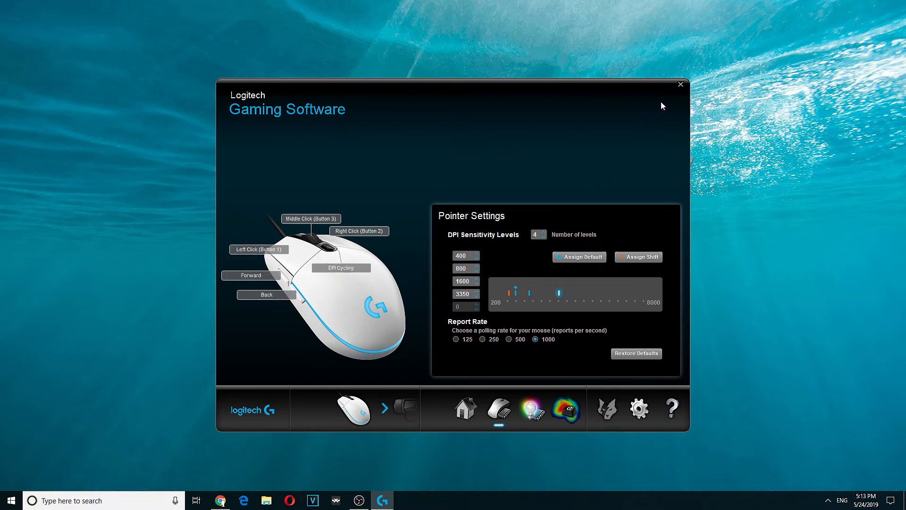
pyautogui.moveTo(451, 84); pyautogui.dragTo(528, 85)
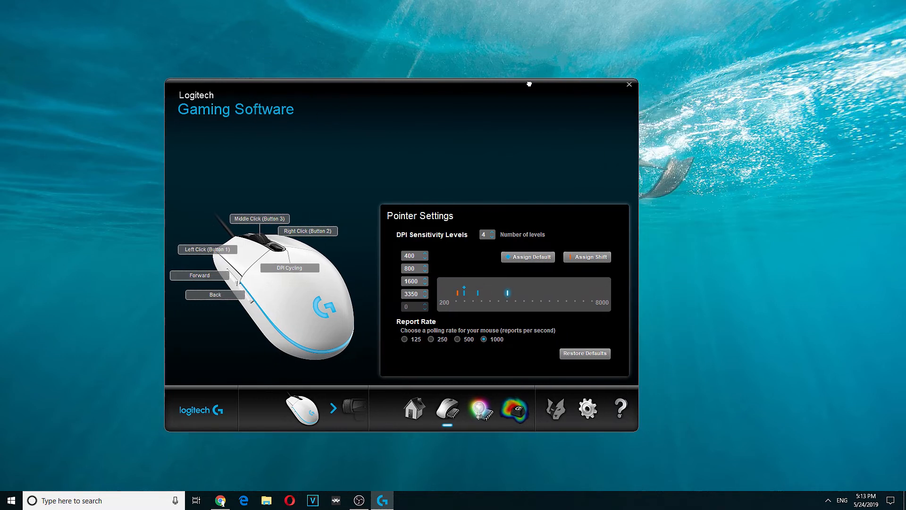
pyautogui.moveTo(617, 113)
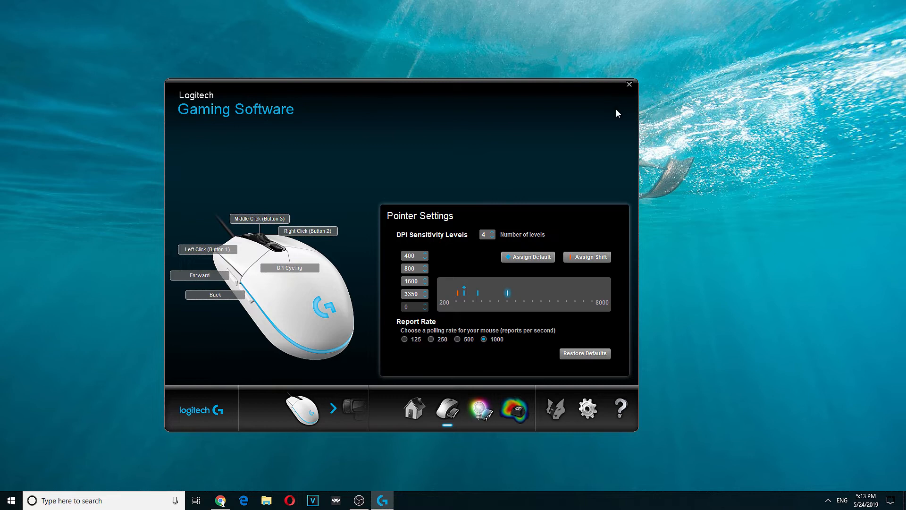
pyautogui.moveTo(404, 95); pyautogui.dragTo(520, 104)
pyautogui.write('3300')
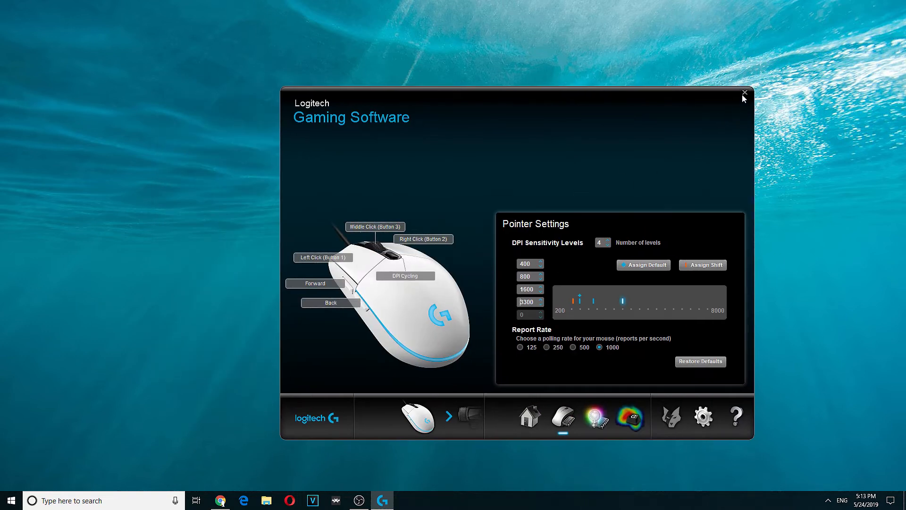
pyautogui.moveTo(575, 268)
pyautogui.write('3350')
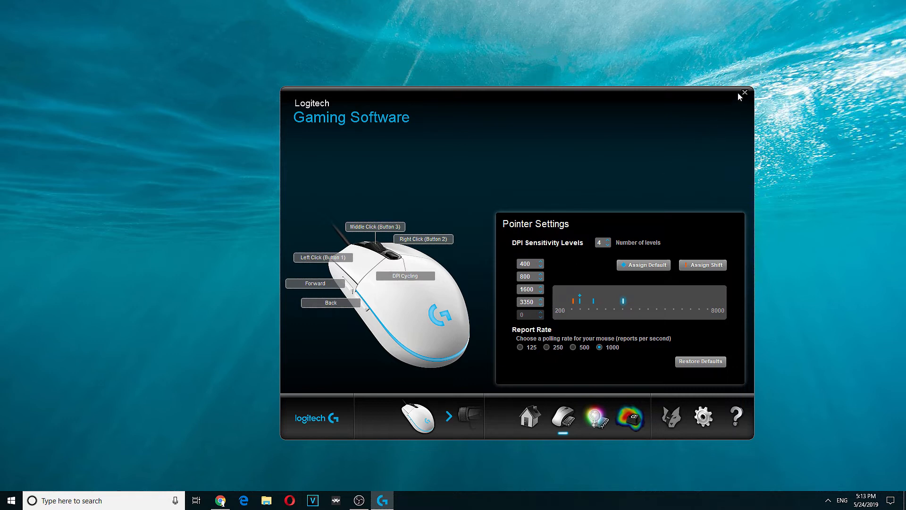
pyautogui.moveTo(745, 101)
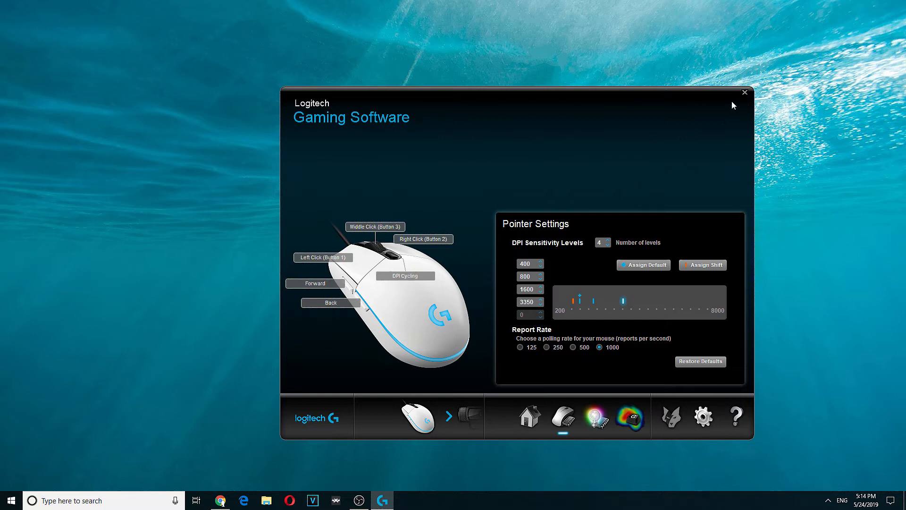
pyautogui.moveTo(746, 94)
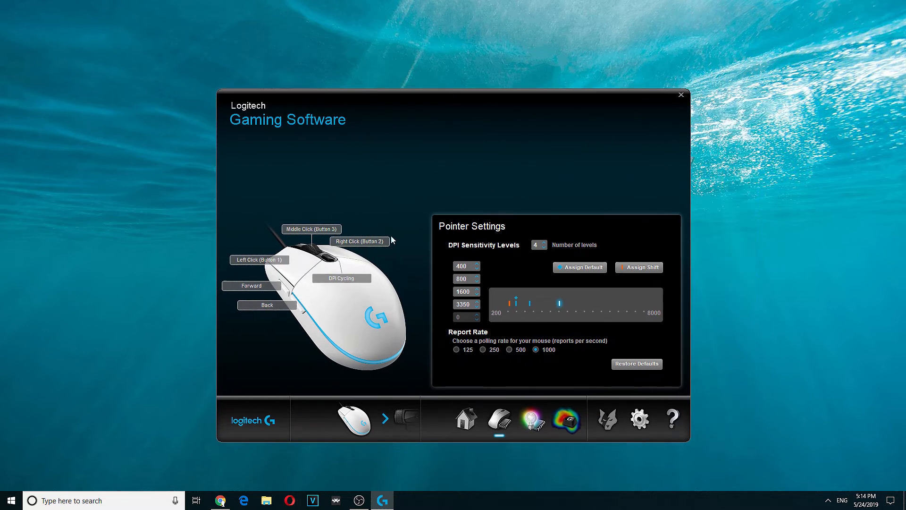
pyautogui.moveTo(679, 98)
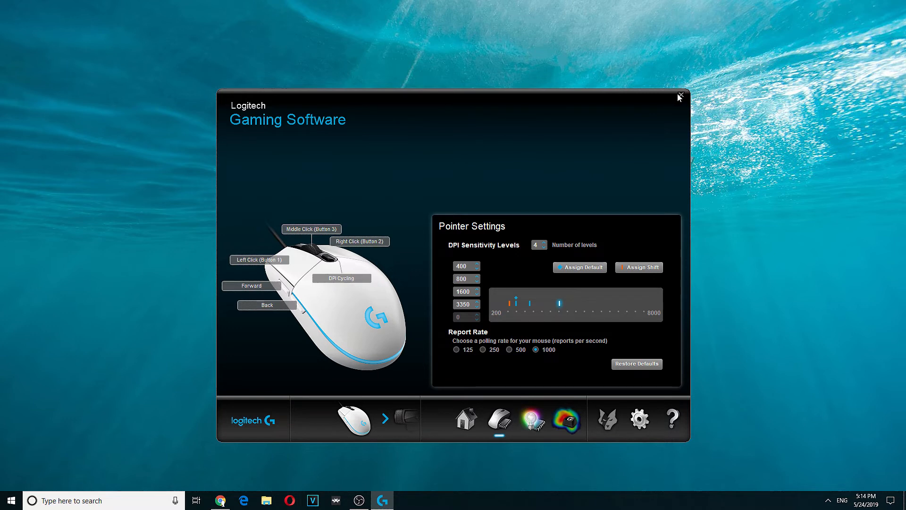
pyautogui.moveTo(673, 101)
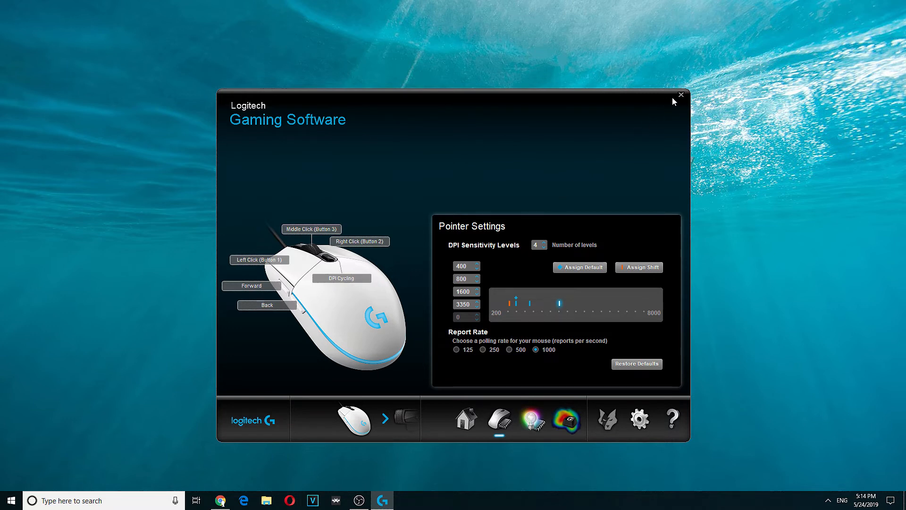
pyautogui.moveTo(464, 224)
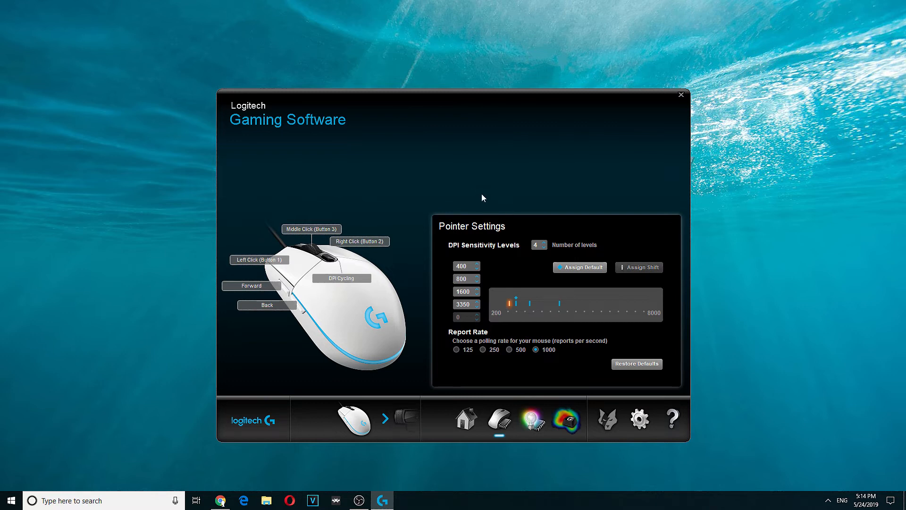
pyautogui.moveTo(490, 212)
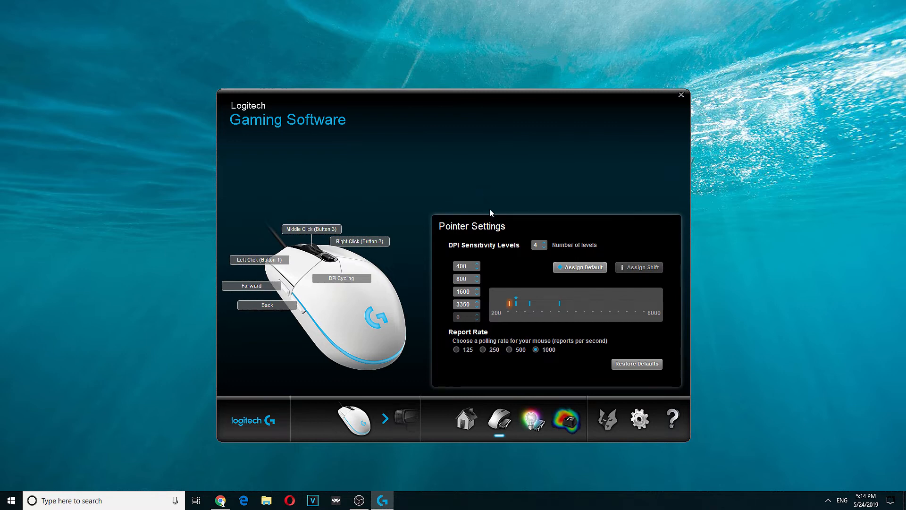
pyautogui.moveTo(462, 329)
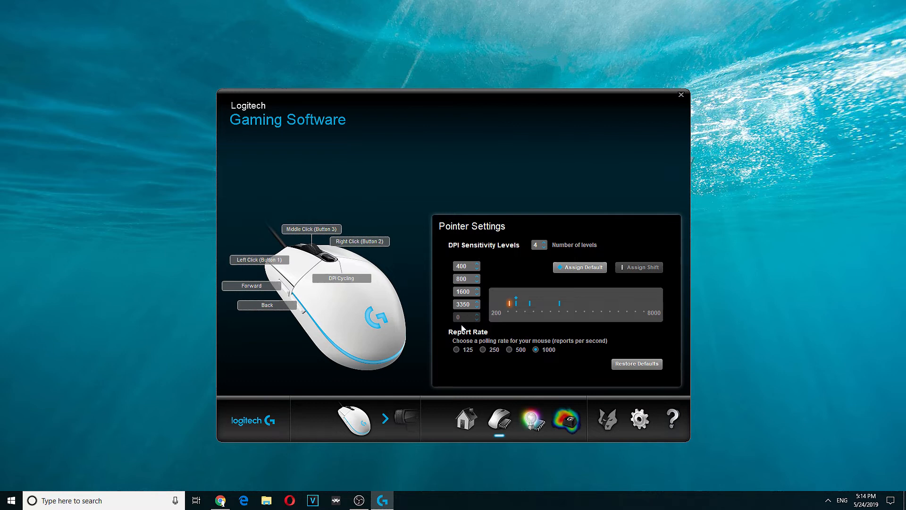
# Cycle the report rate through 250 and 1000 per second, returning to 125 each time
pyautogui.click(457, 349)
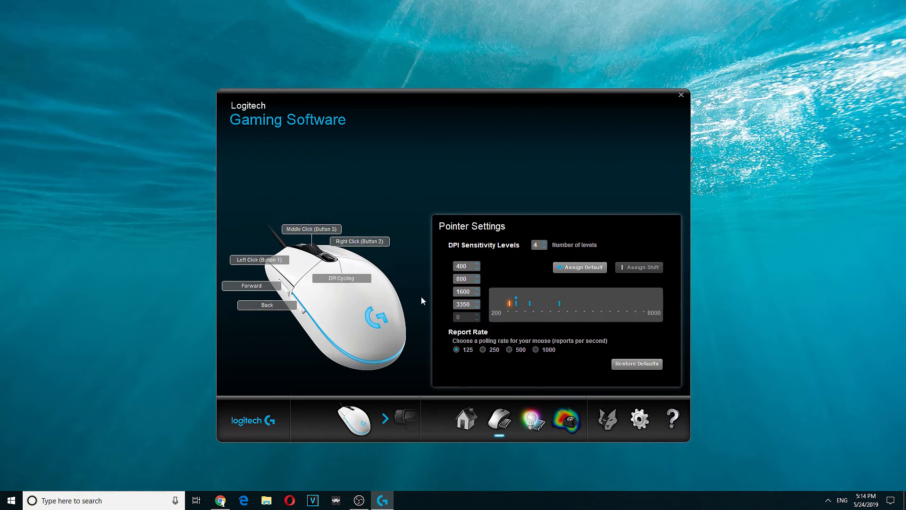
pyautogui.moveTo(486, 338)
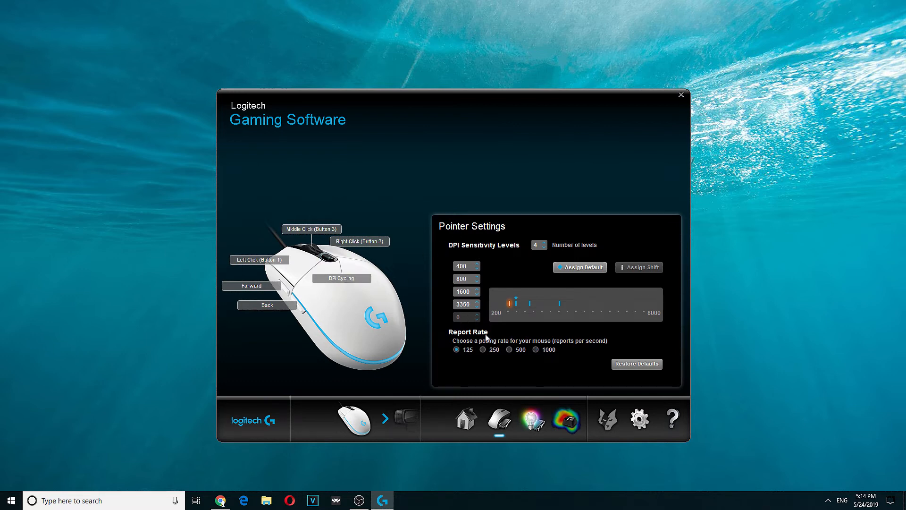
pyautogui.click(484, 350)
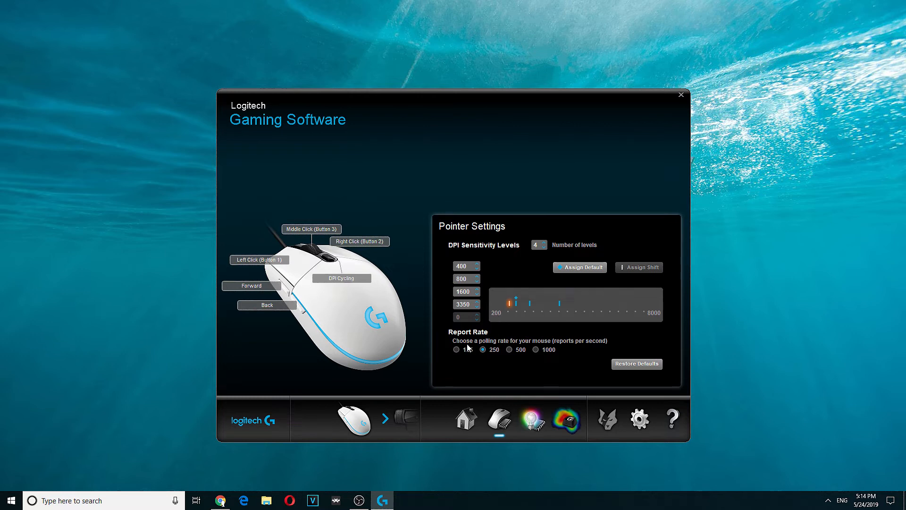
pyautogui.click(456, 350)
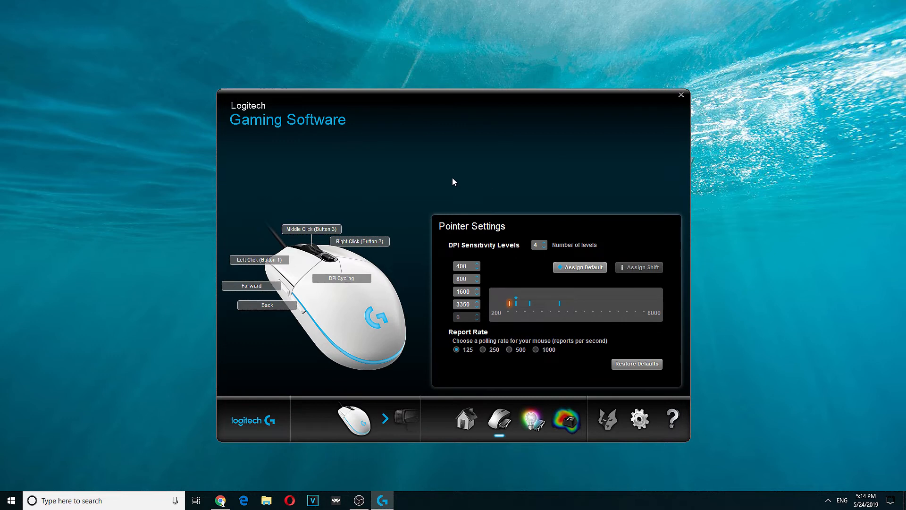
pyautogui.moveTo(512, 181)
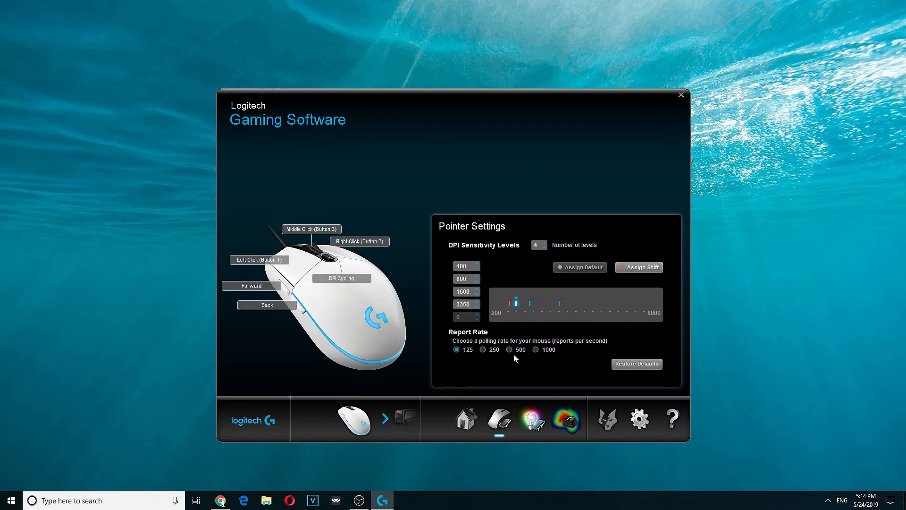
pyautogui.moveTo(527, 357)
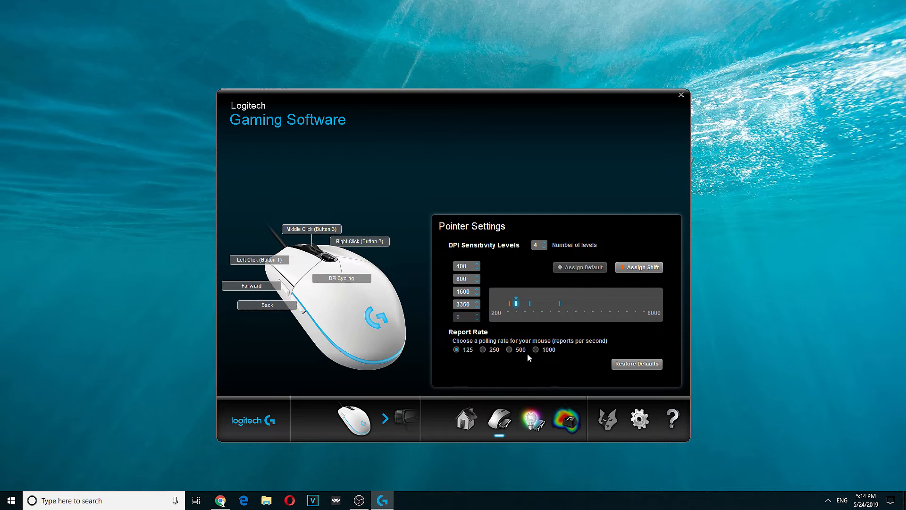
pyautogui.click(535, 349)
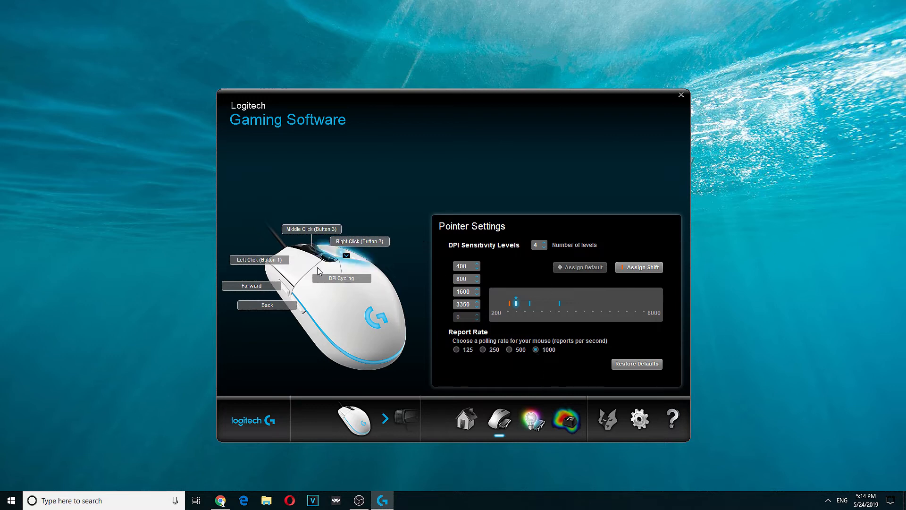
pyautogui.click(457, 349)
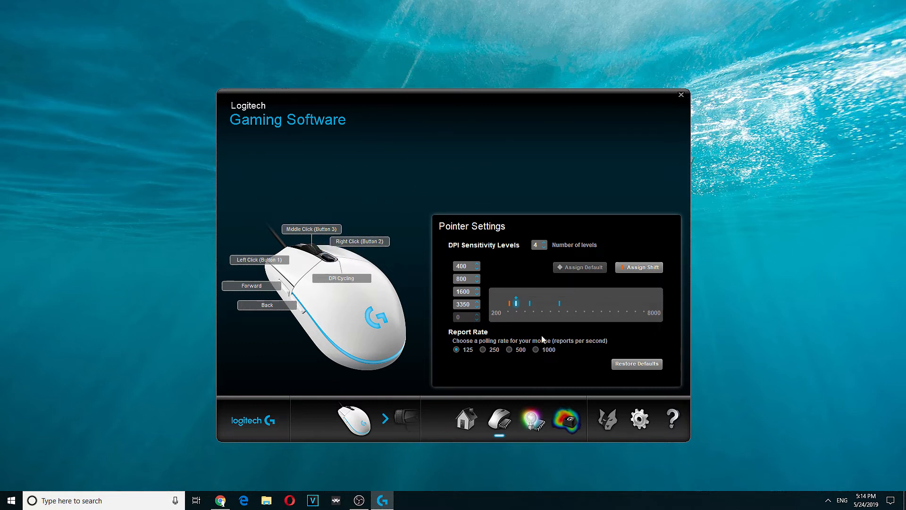
pyautogui.moveTo(390, 207)
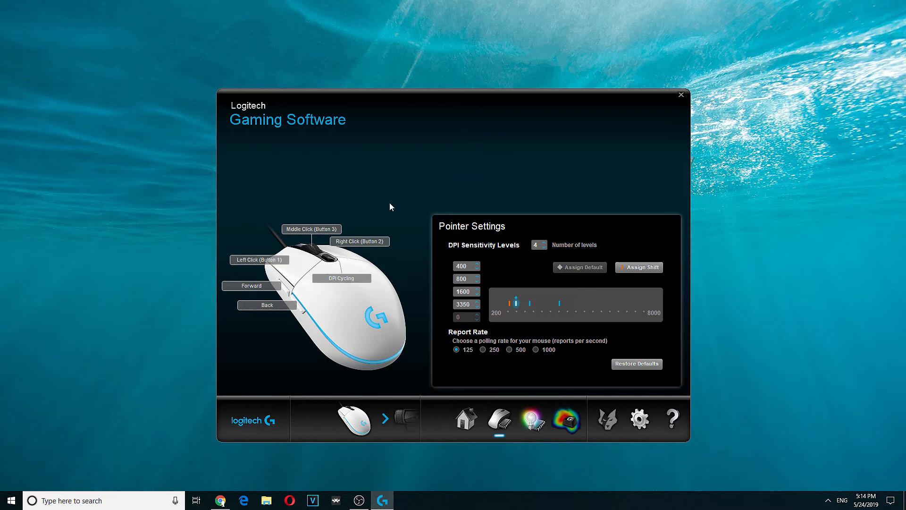
pyautogui.moveTo(501, 303)
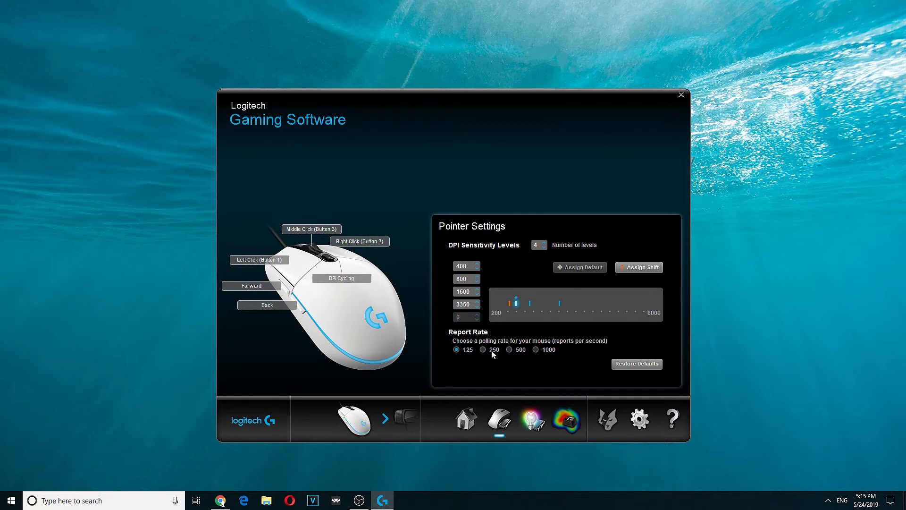
pyautogui.click(484, 350)
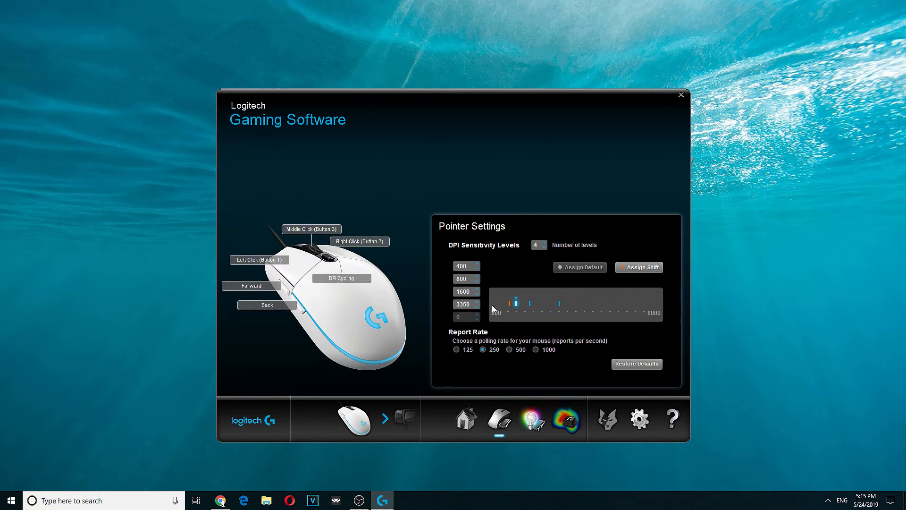
pyautogui.click(457, 350)
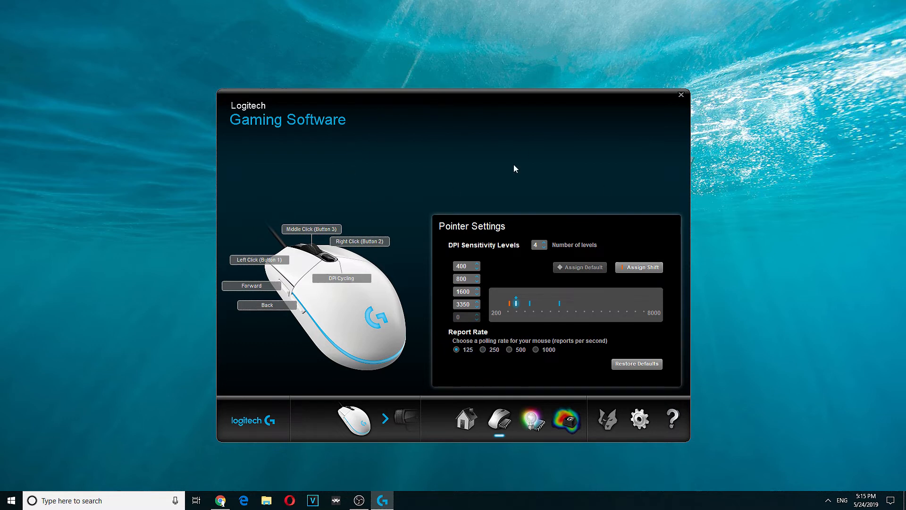
pyautogui.moveTo(263, 153)
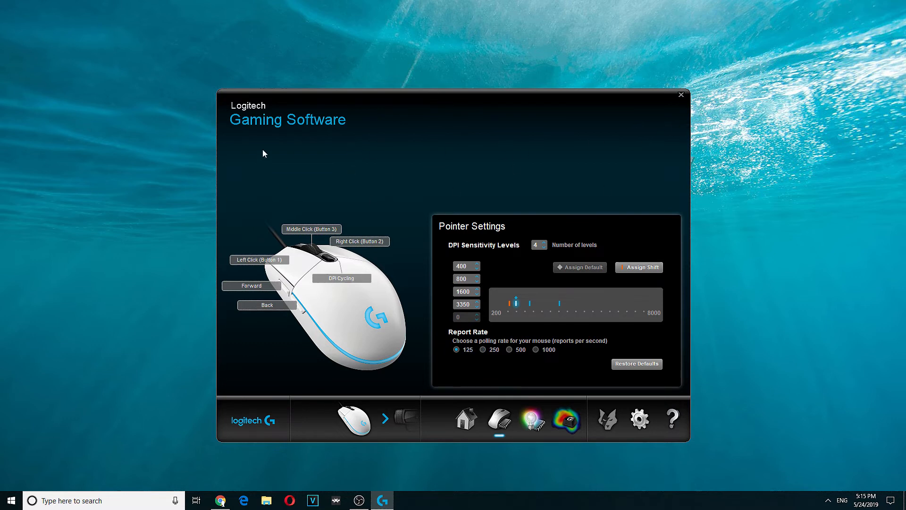
pyautogui.moveTo(317, 159)
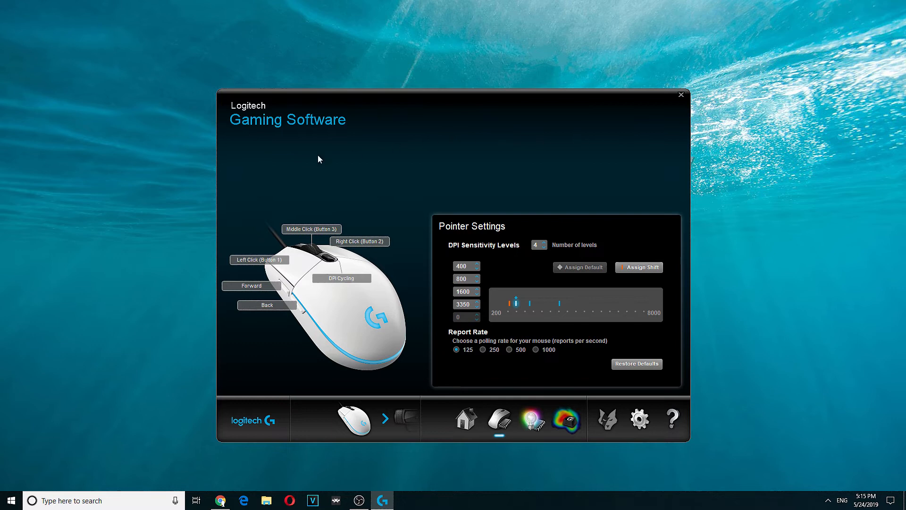
pyautogui.moveTo(304, 167)
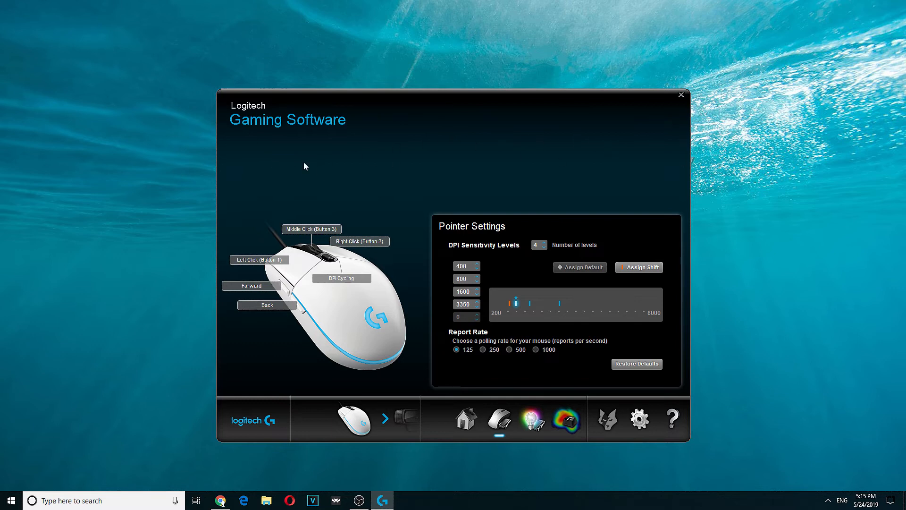
pyautogui.moveTo(334, 180)
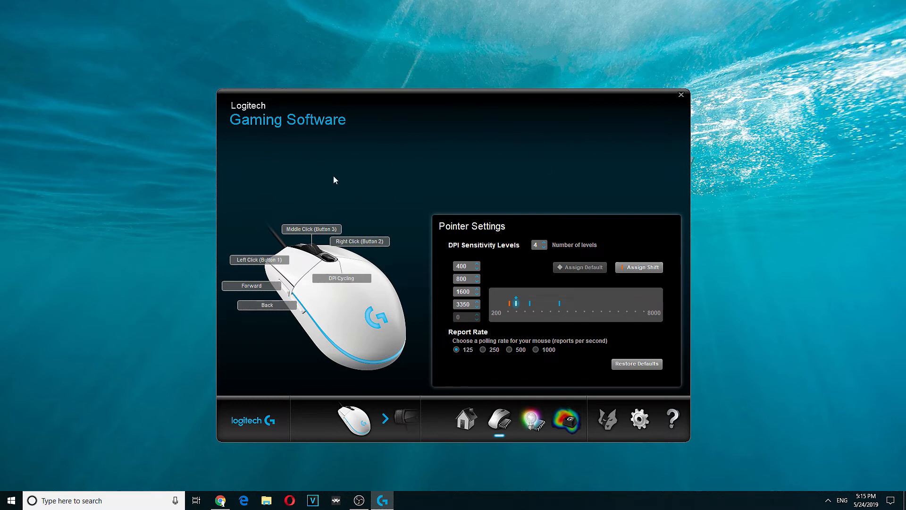
pyautogui.moveTo(666, 111)
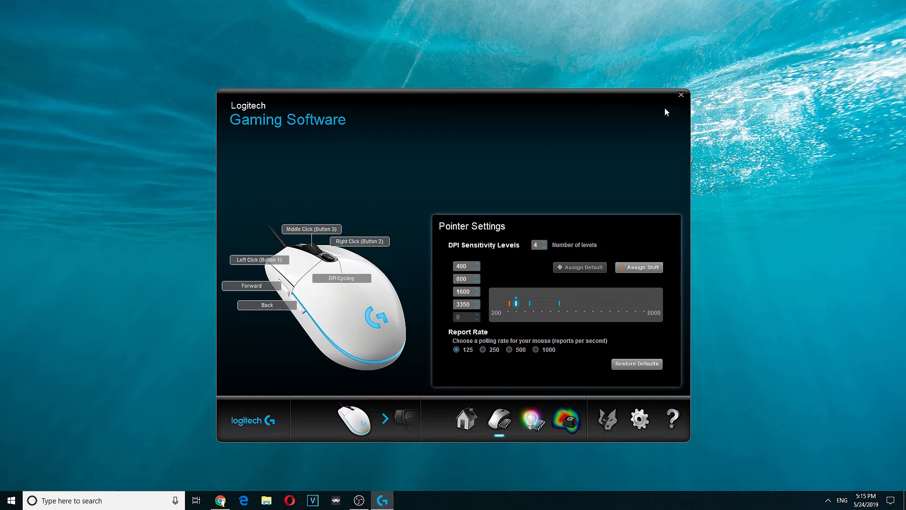
pyautogui.moveTo(422, 143)
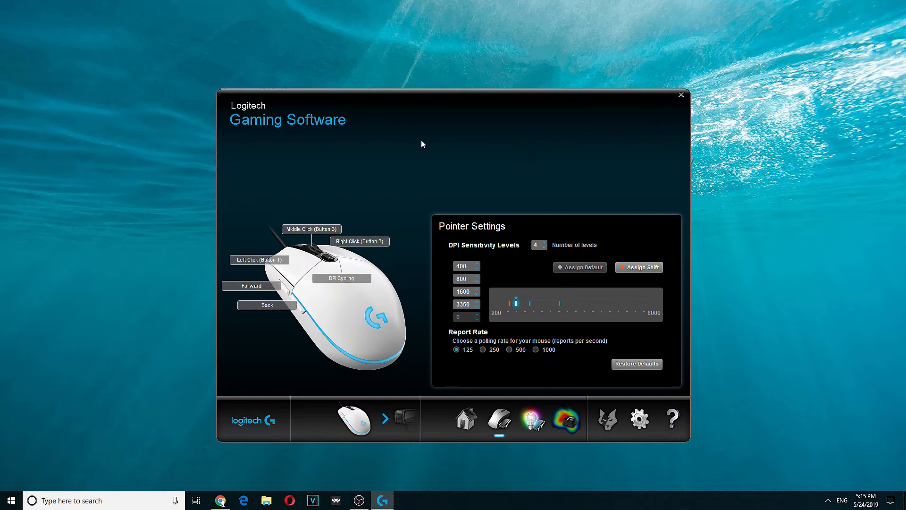
pyautogui.moveTo(209, 359)
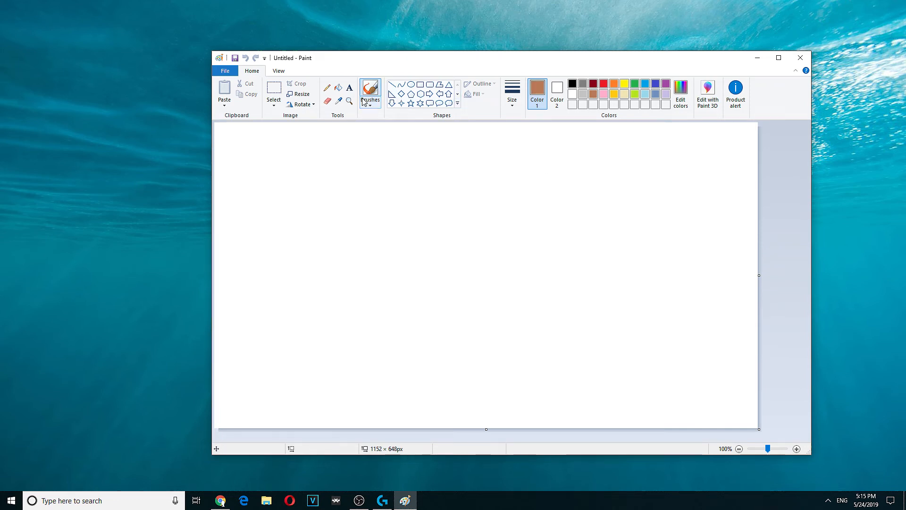
# Brush a wavy brown freehand line across the Paint canvas, then return to the mouse settings
pyautogui.click(370, 93)
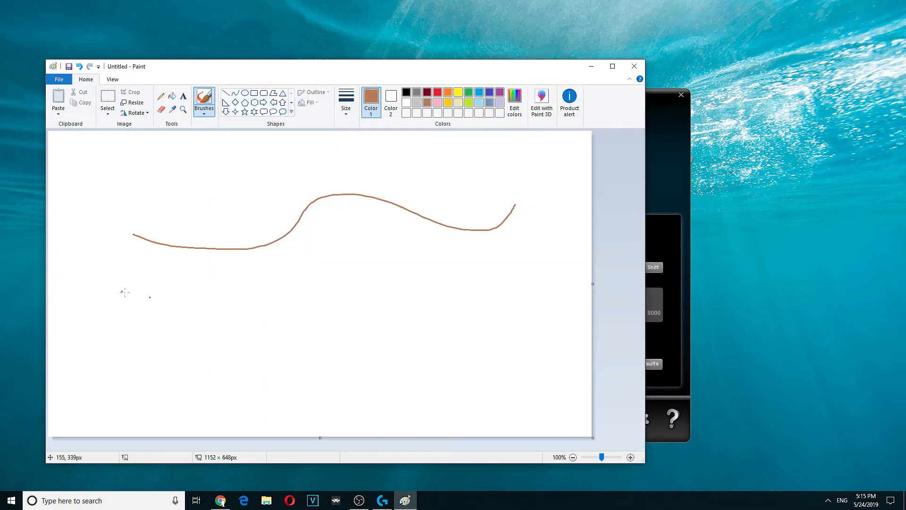
pyautogui.moveTo(121, 295); pyautogui.dragTo(590, 281)
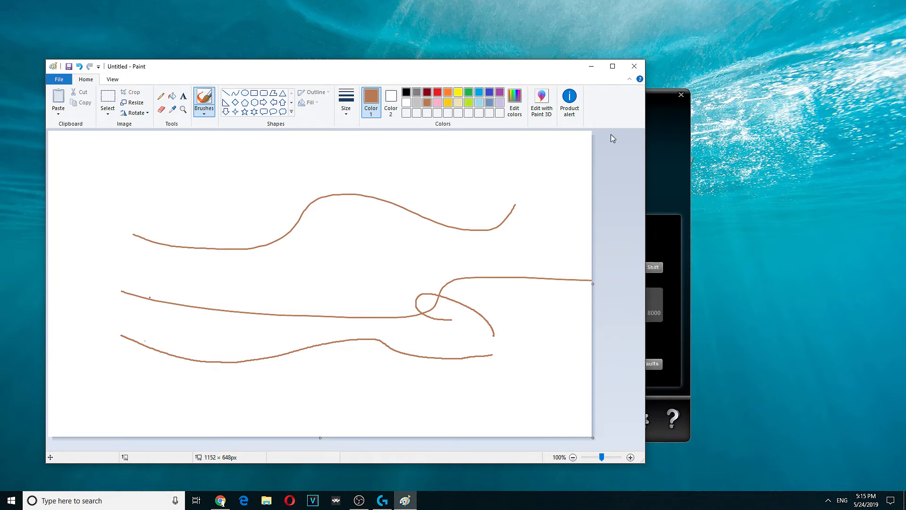
pyautogui.moveTo(407, 190)
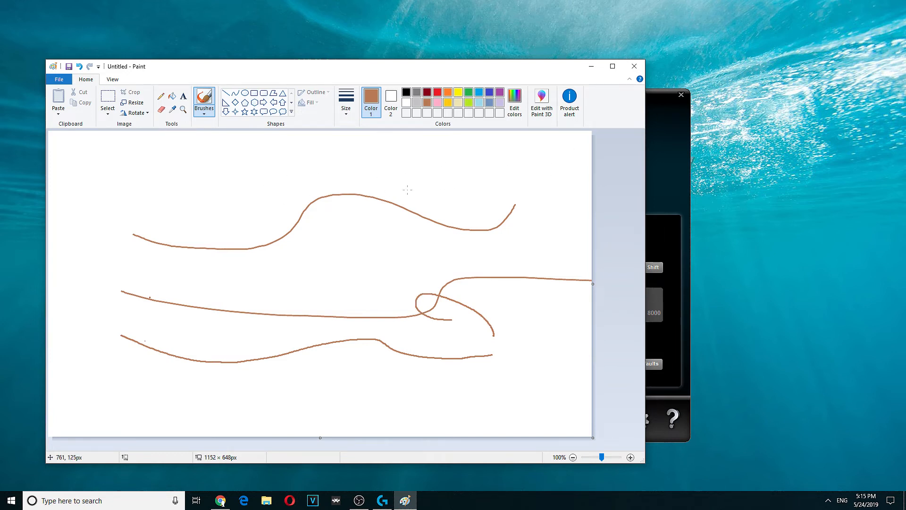
pyautogui.click(381, 500)
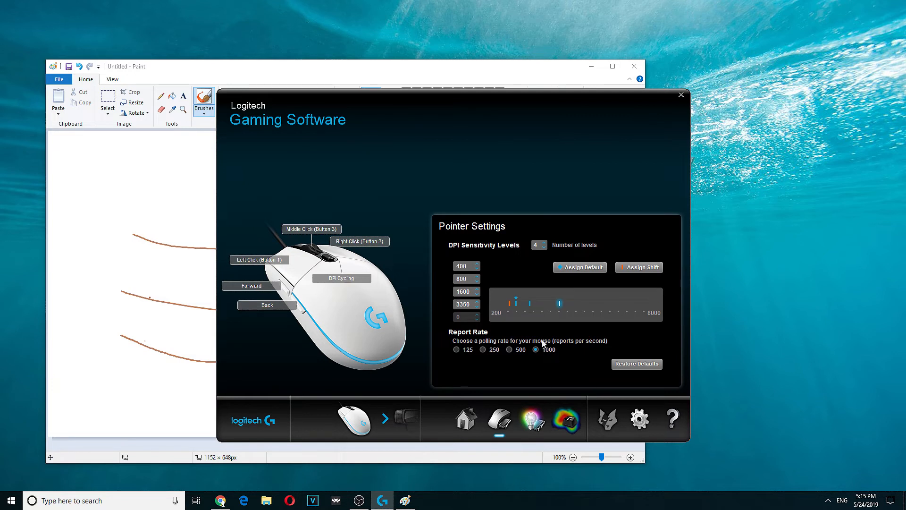
pyautogui.moveTo(511, 339)
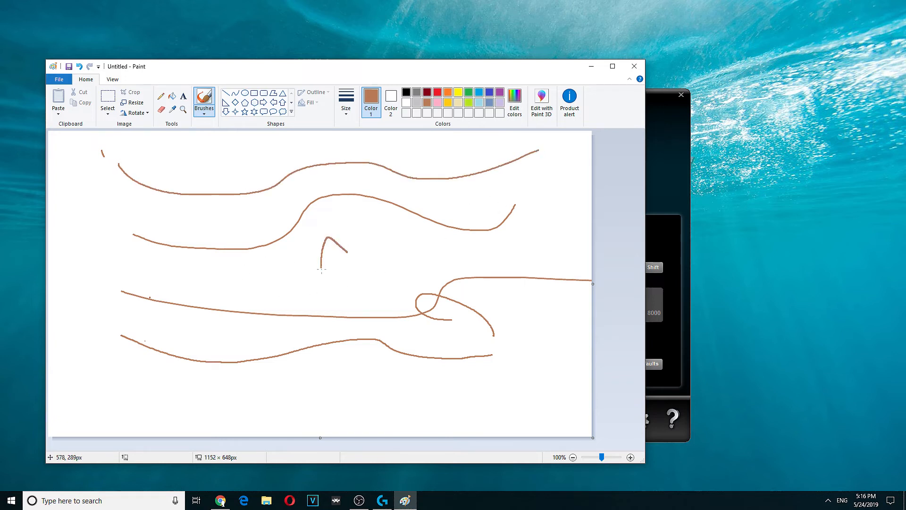
# Brush strokes around the heart, a small closed loop between lower lines, and a test mark
pyautogui.moveTo(332, 239); pyautogui.dragTo(347, 292)
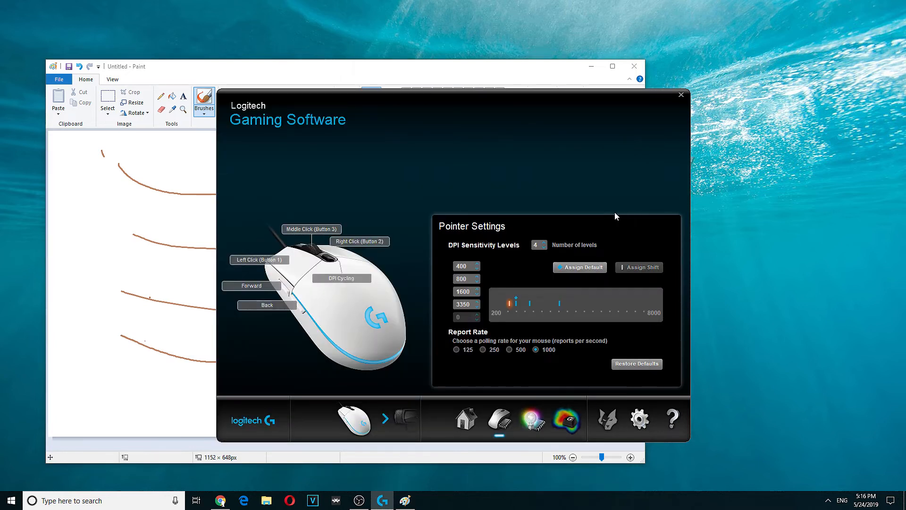
pyautogui.moveTo(471, 341)
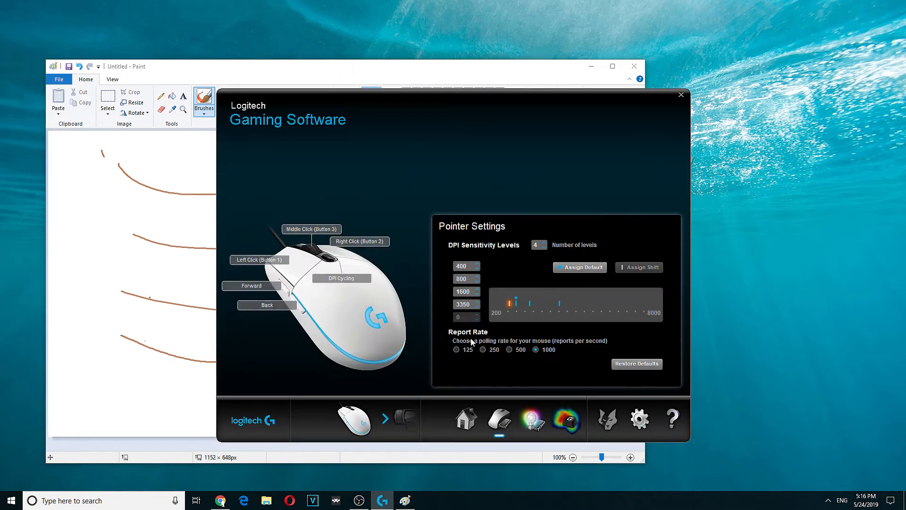
pyautogui.click(456, 349)
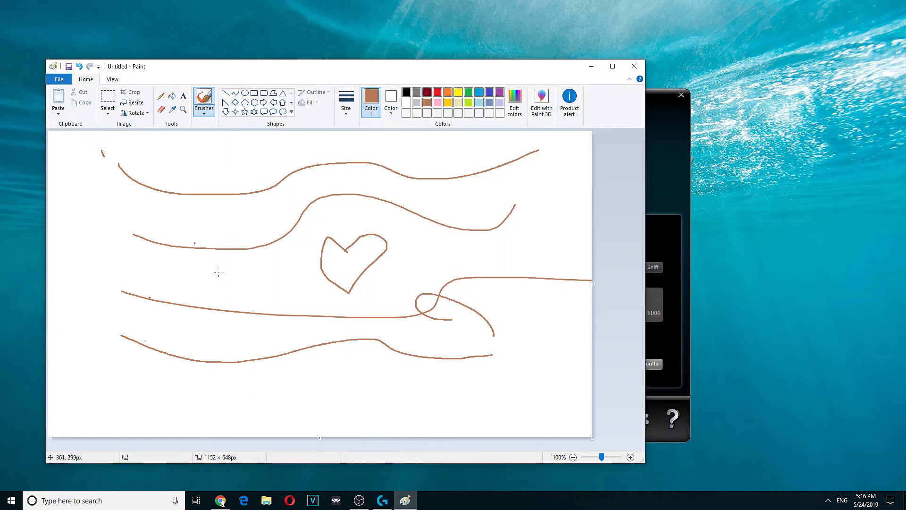
pyautogui.moveTo(211, 272); pyautogui.dragTo(222, 288)
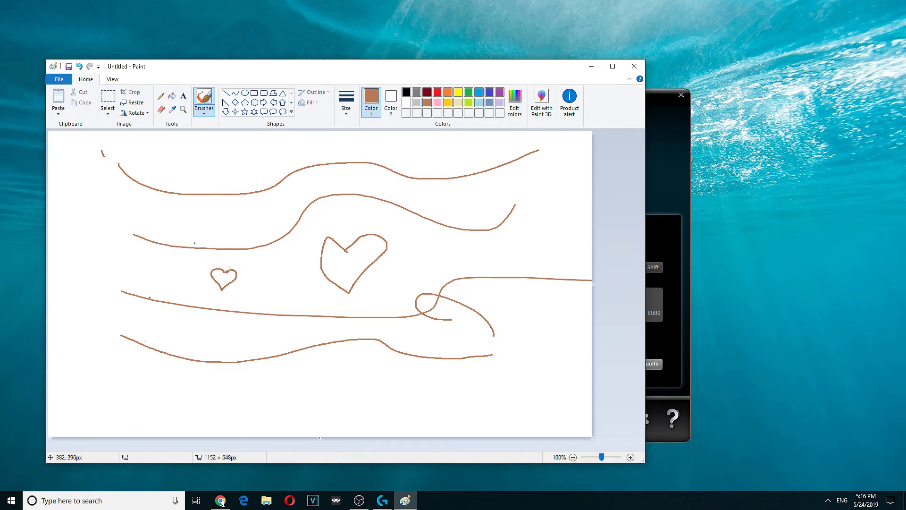
pyautogui.moveTo(497, 269)
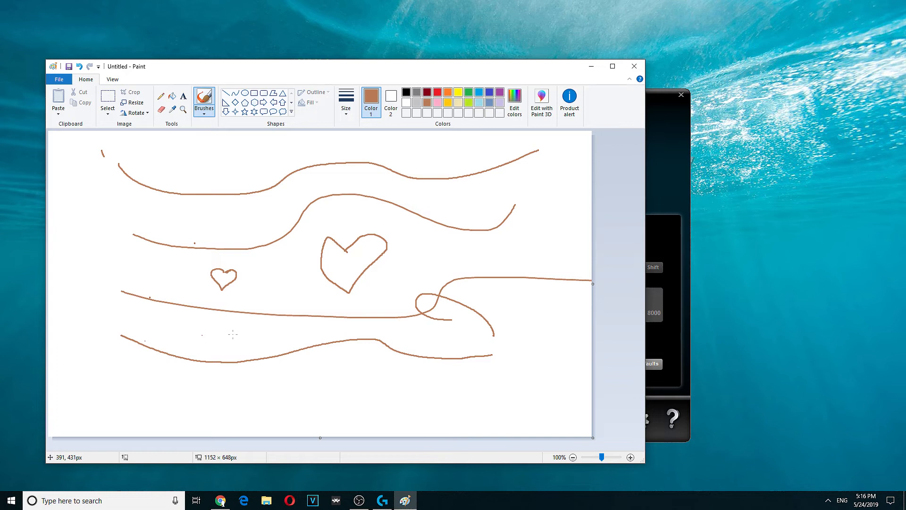
pyautogui.moveTo(236, 330); pyautogui.dragTo(226, 346)
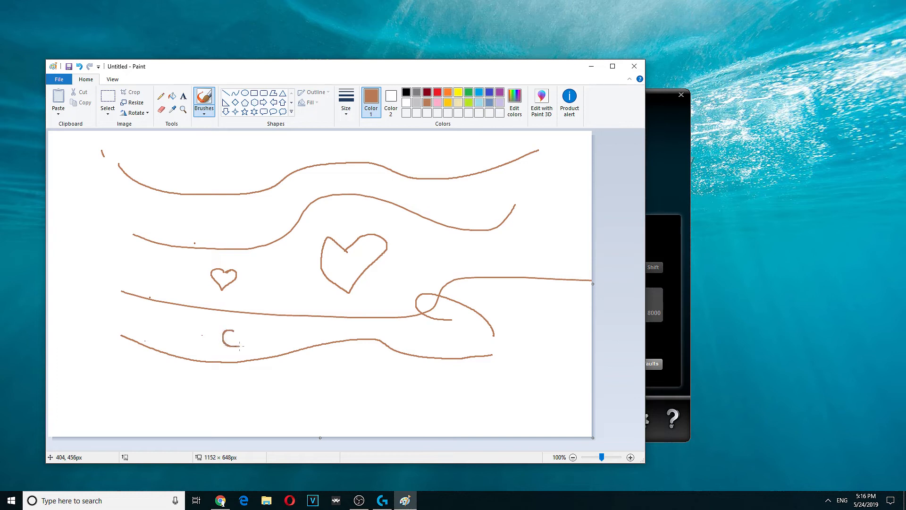
pyautogui.moveTo(236, 332); pyautogui.dragTo(232, 347)
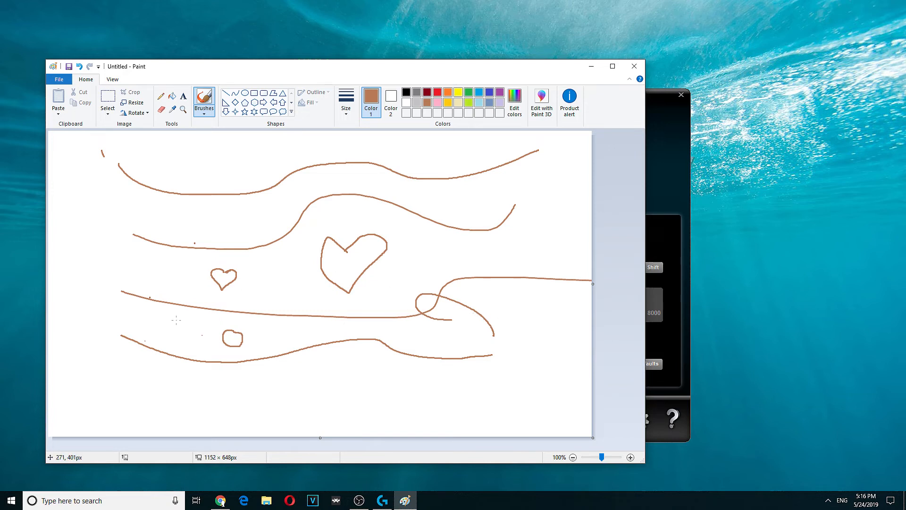
pyautogui.moveTo(243, 266); pyautogui.dragTo(260, 295)
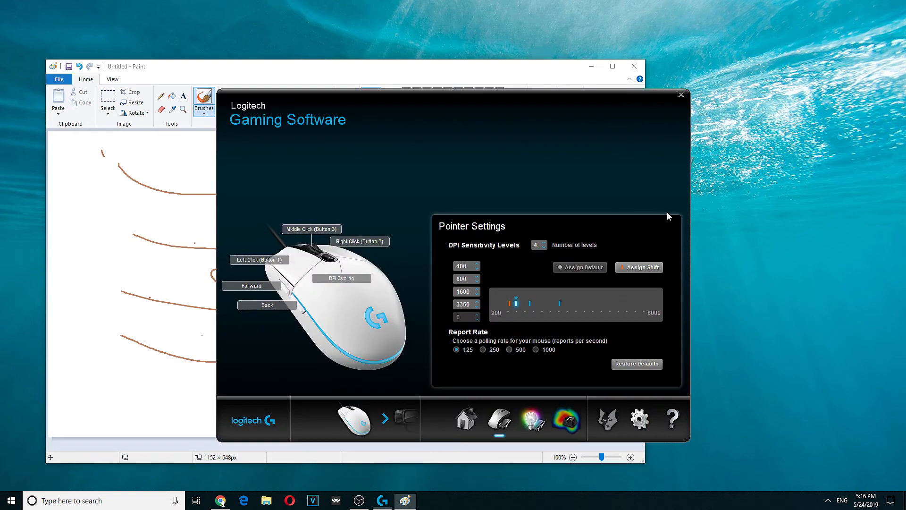
pyautogui.moveTo(454, 341)
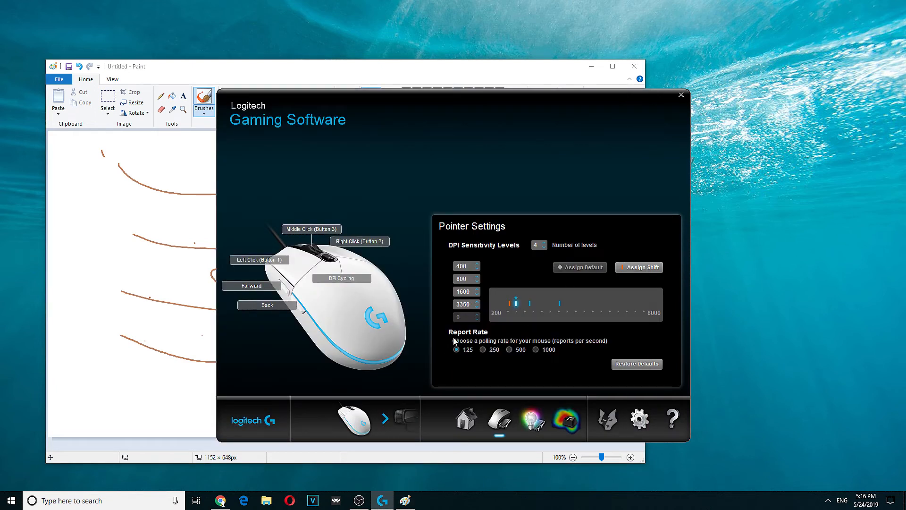
pyautogui.moveTo(522, 310)
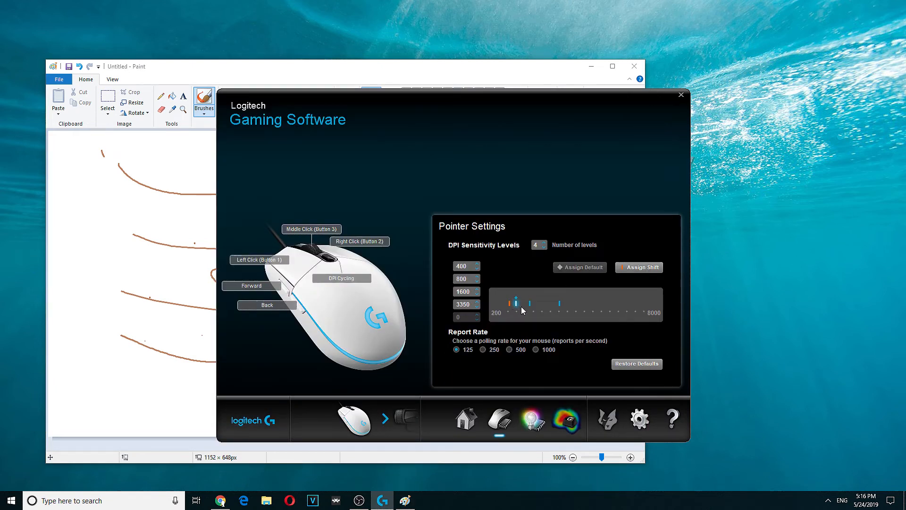
# Draw an oval smiley face and a larger smiley face with eyes and smile at the bottom
pyautogui.click(492, 350)
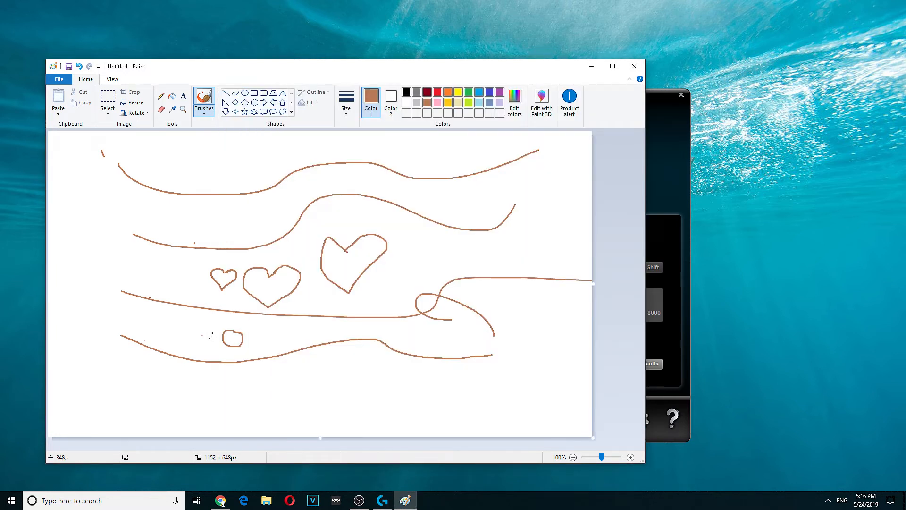
pyautogui.moveTo(362, 373)
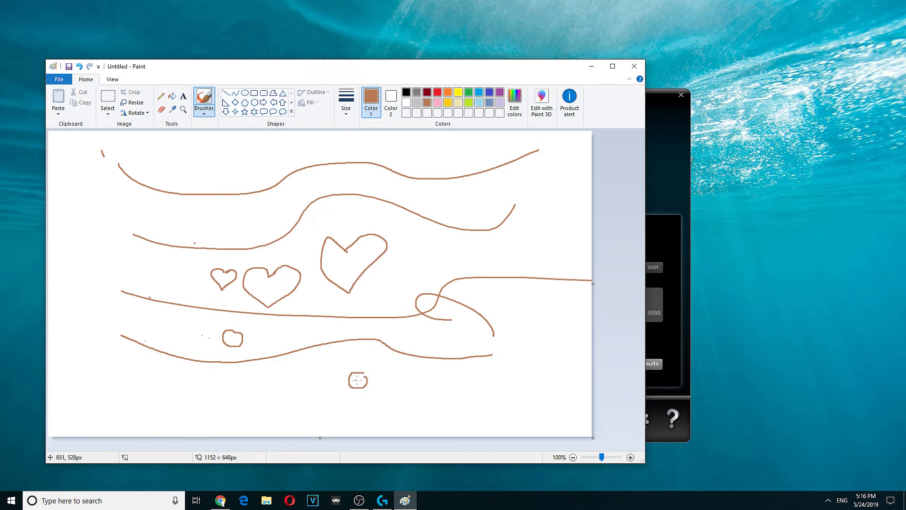
pyautogui.moveTo(387, 384); pyautogui.dragTo(421, 384)
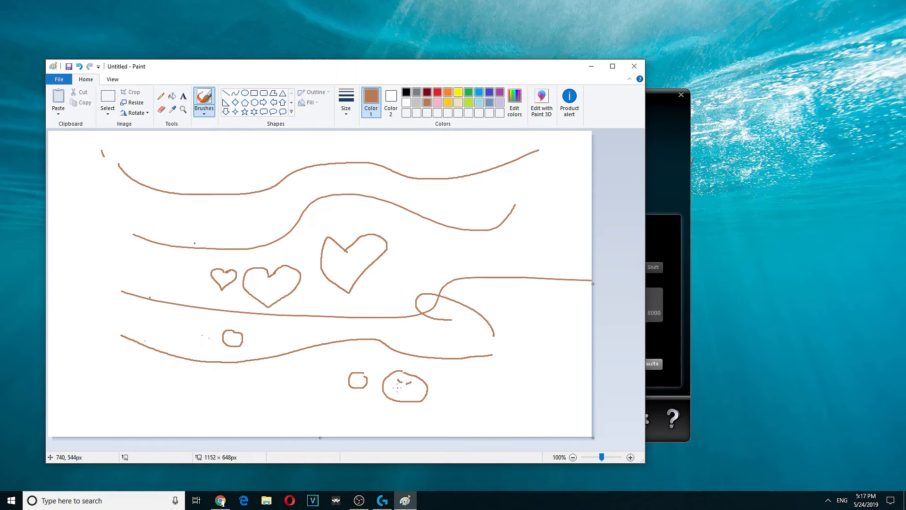
pyautogui.moveTo(396, 384); pyautogui.dragTo(414, 387)
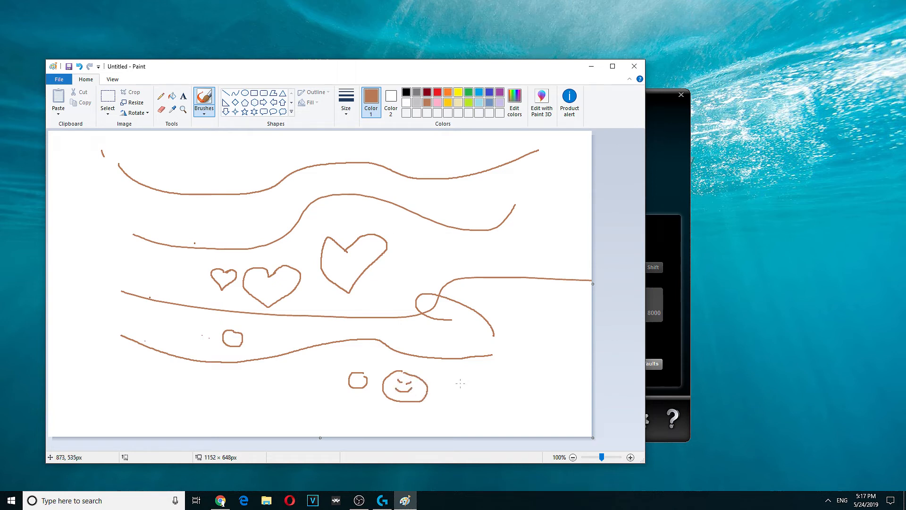
pyautogui.moveTo(479, 390); pyautogui.dragTo(526, 368)
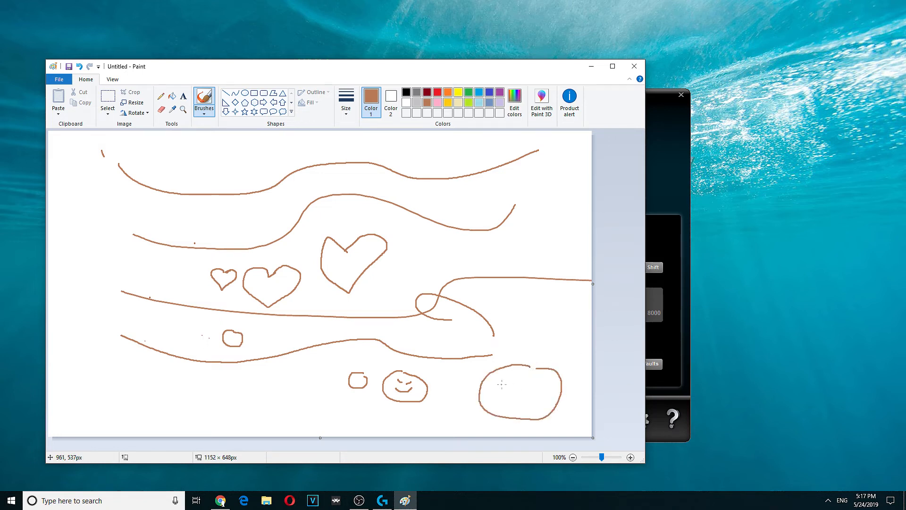
pyautogui.moveTo(502, 385)
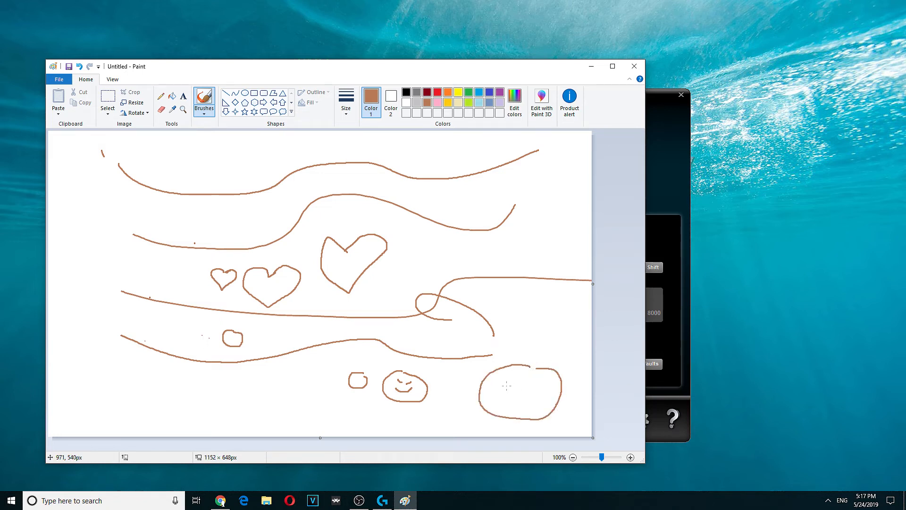
pyautogui.moveTo(505, 387); pyautogui.dragTo(532, 384)
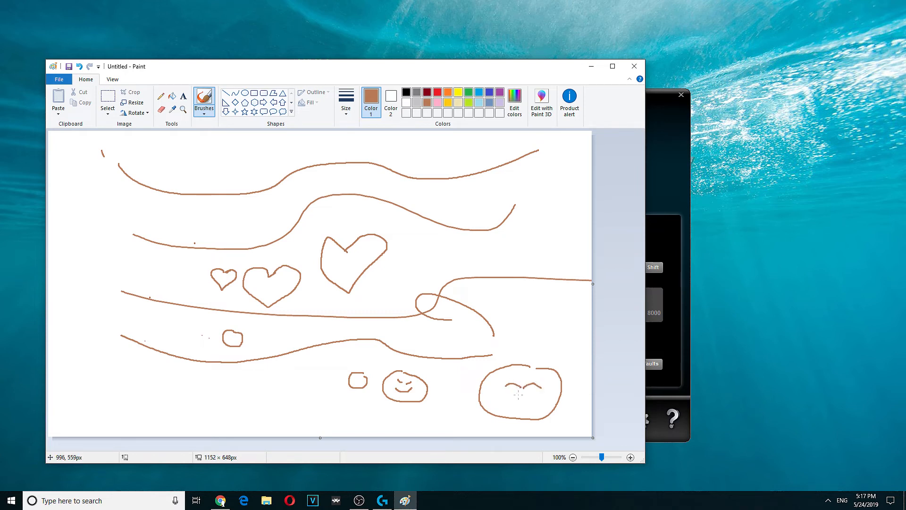
pyautogui.moveTo(502, 395); pyautogui.dragTo(540, 395)
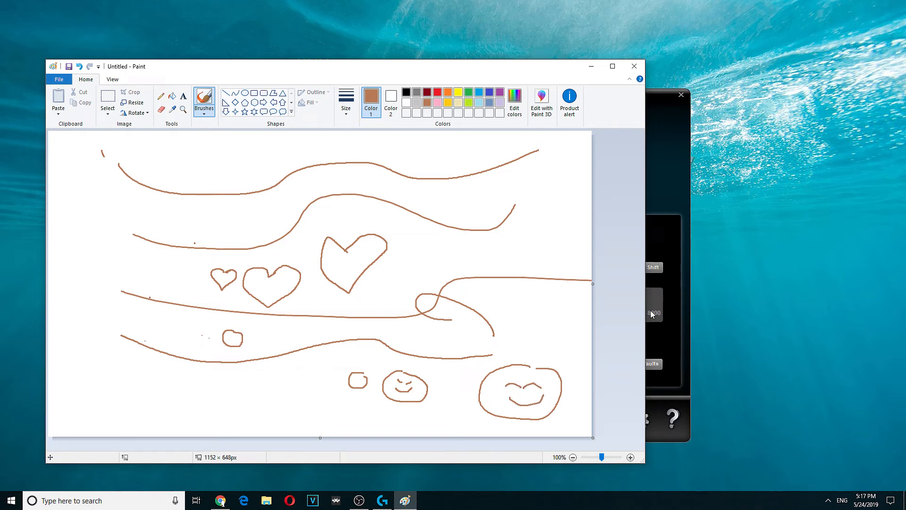
# Select the 250 report rate, then brush a rounded face outline with features left of the square
pyautogui.click(381, 500)
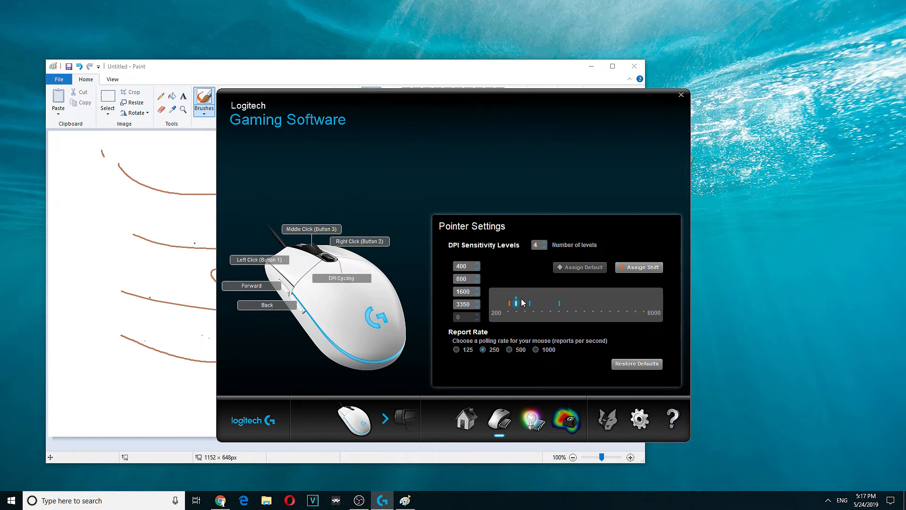
pyautogui.click(457, 349)
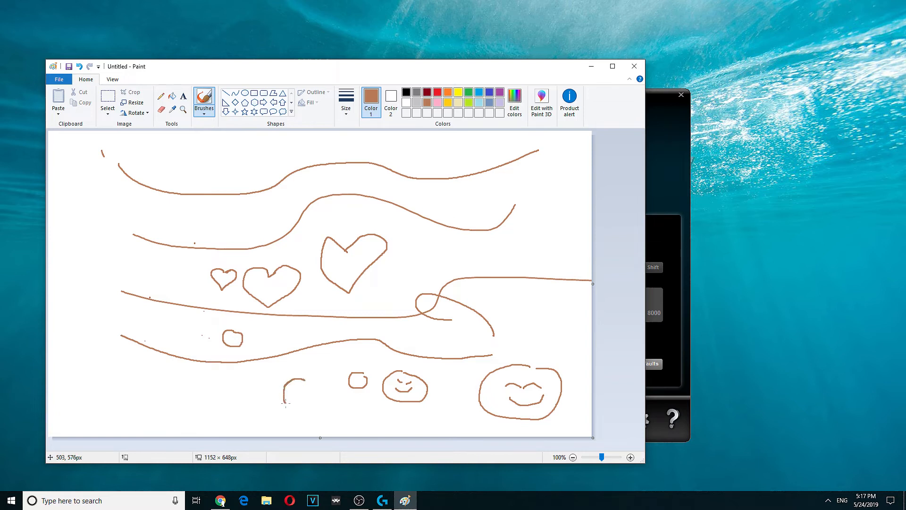
pyautogui.moveTo(283, 382); pyautogui.dragTo(304, 407)
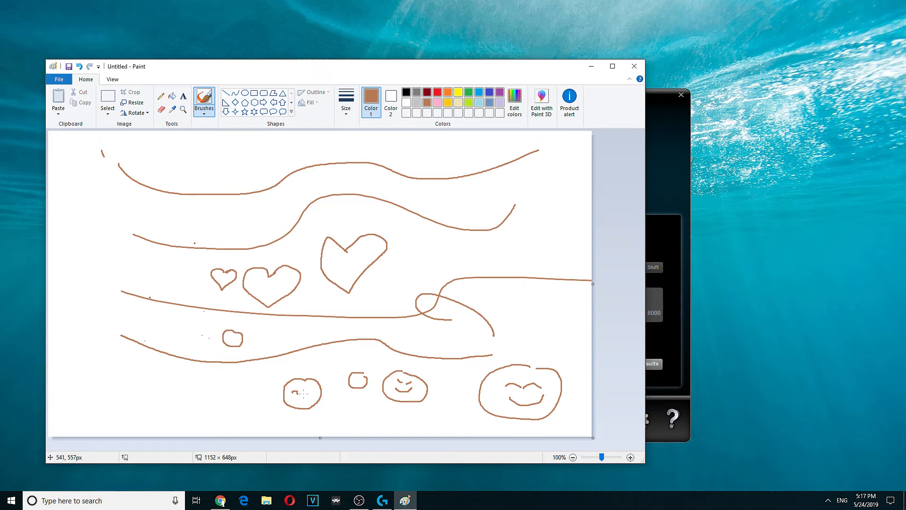
pyautogui.moveTo(294, 391); pyautogui.dragTo(309, 392)
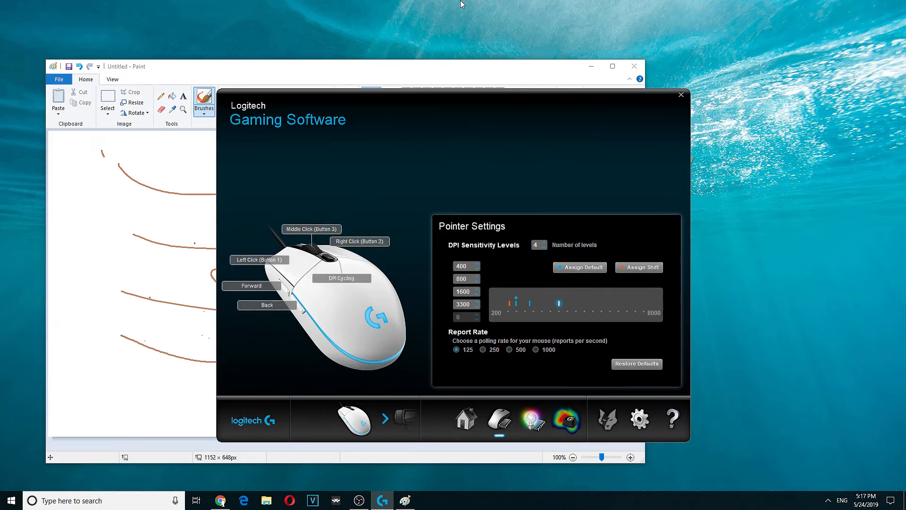
pyautogui.moveTo(430, 358)
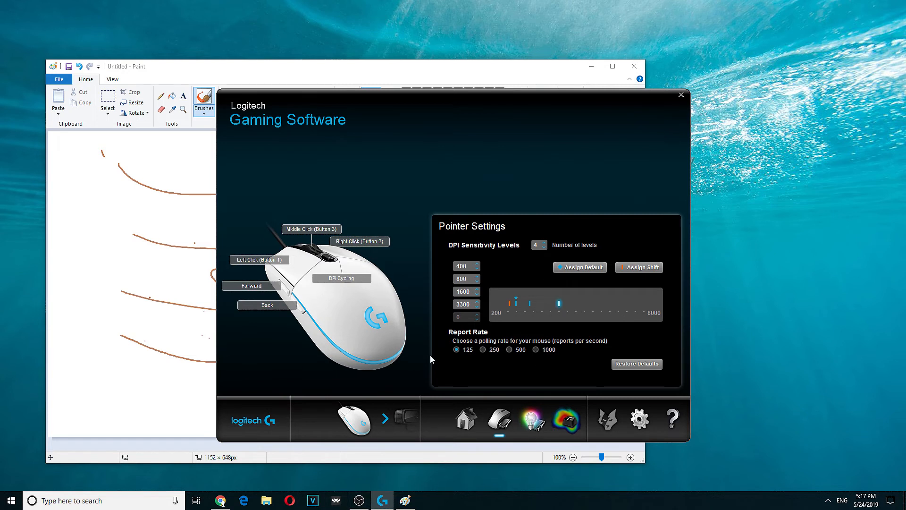
pyautogui.moveTo(418, 368)
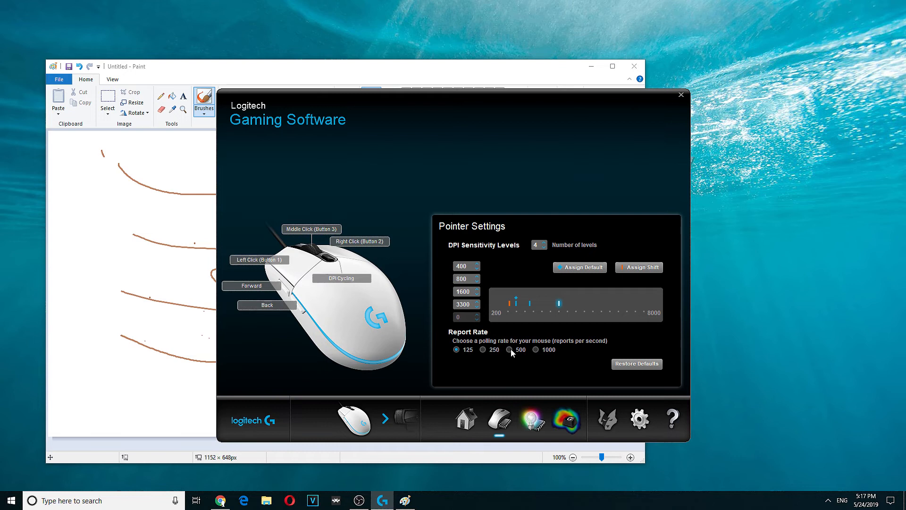
# Switch the report rate to 500, then to 1000 reports per second
pyautogui.click(510, 349)
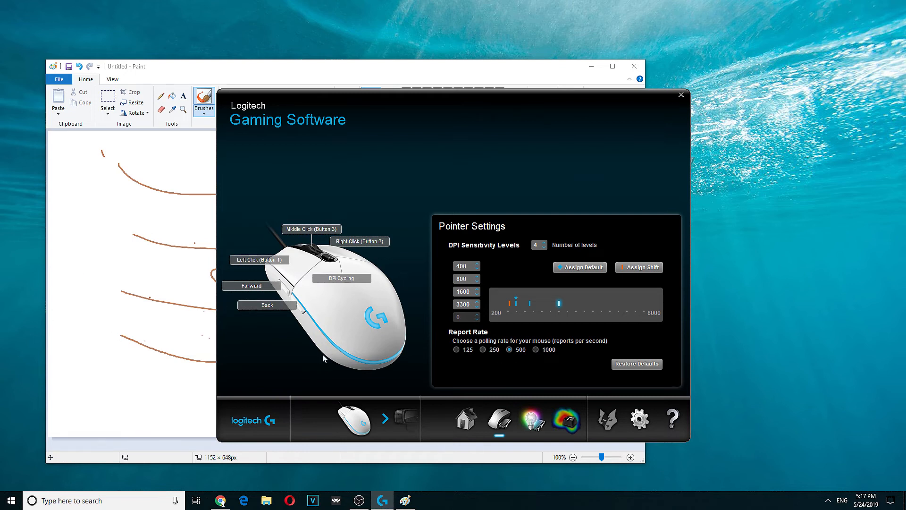
pyautogui.click(535, 349)
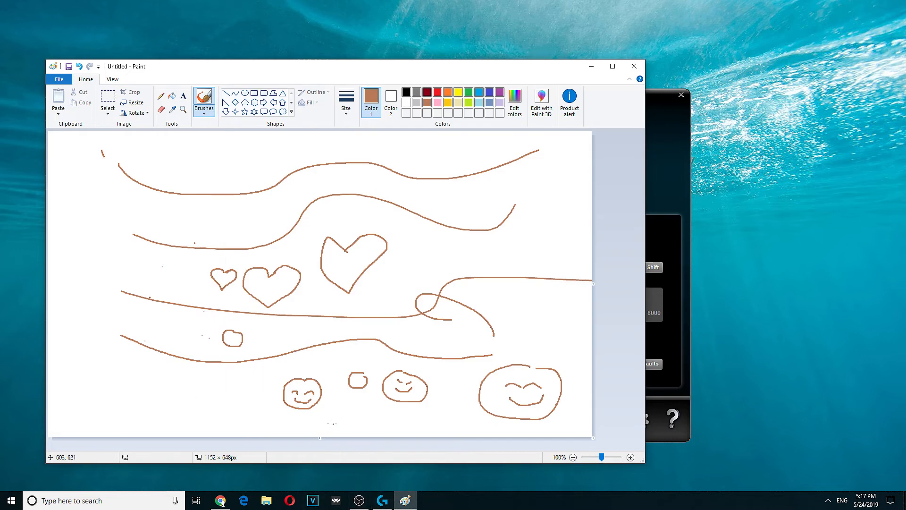
pyautogui.moveTo(492, 247)
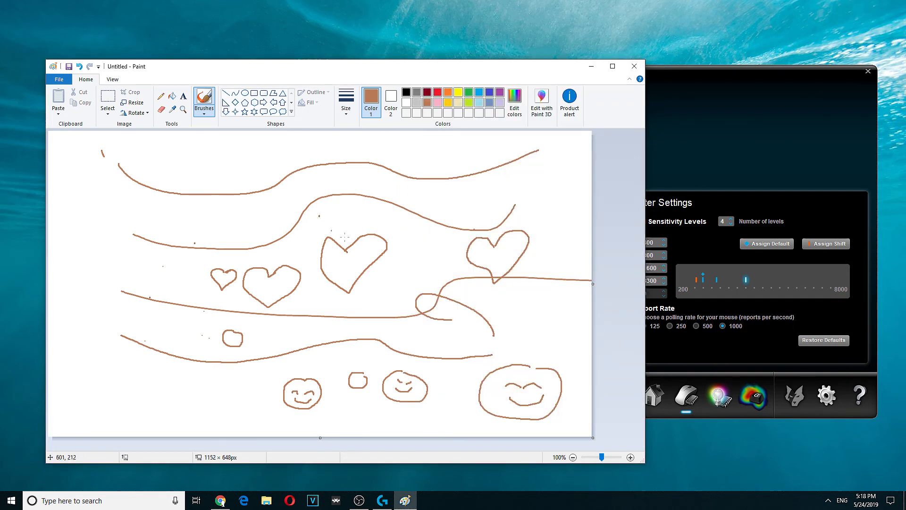
pyautogui.moveTo(287, 331)
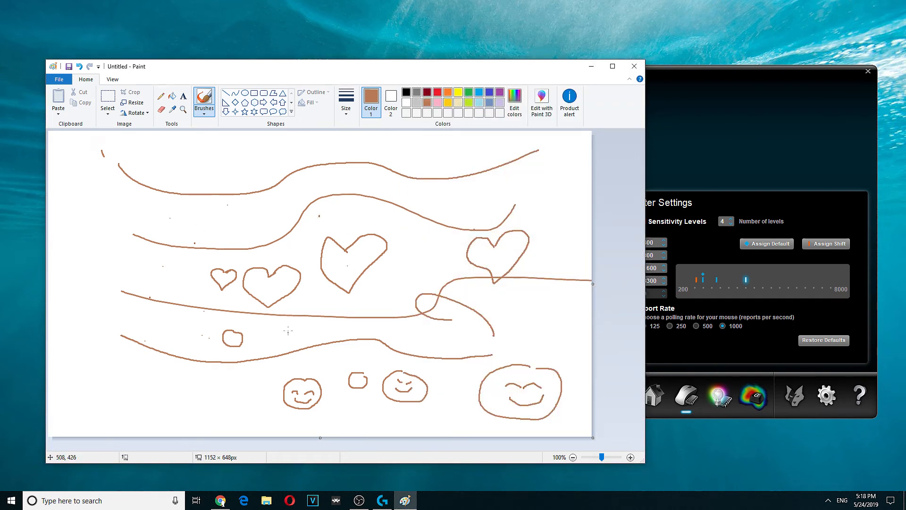
# Place a single brush dot near the top of the drawing
pyautogui.click(204, 98)
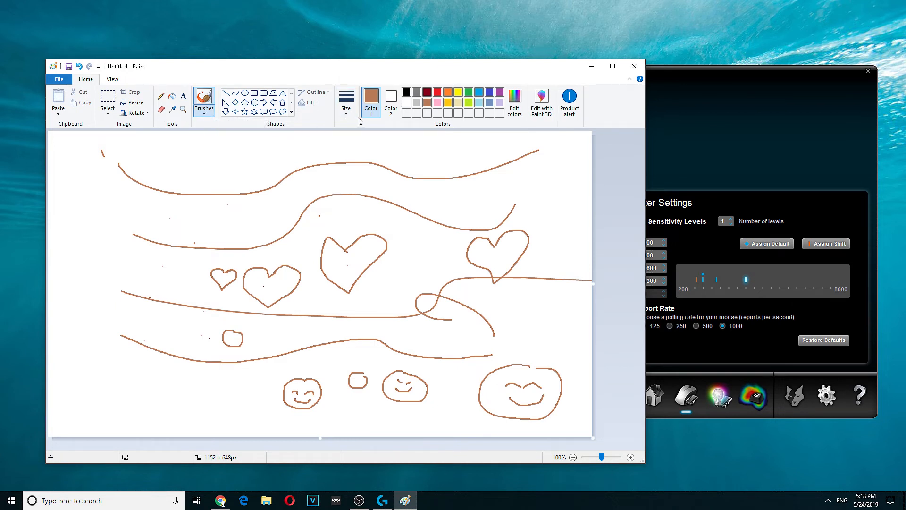
pyautogui.moveTo(346, 264)
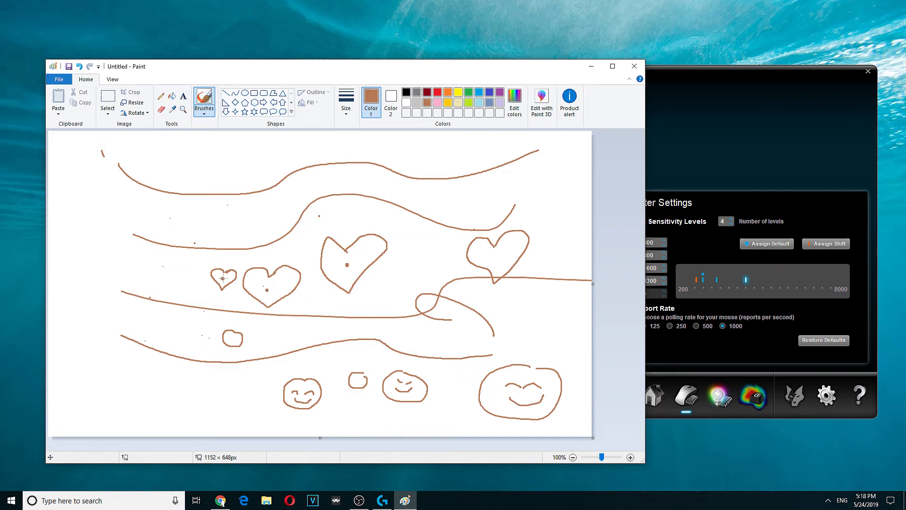
pyautogui.moveTo(495, 257)
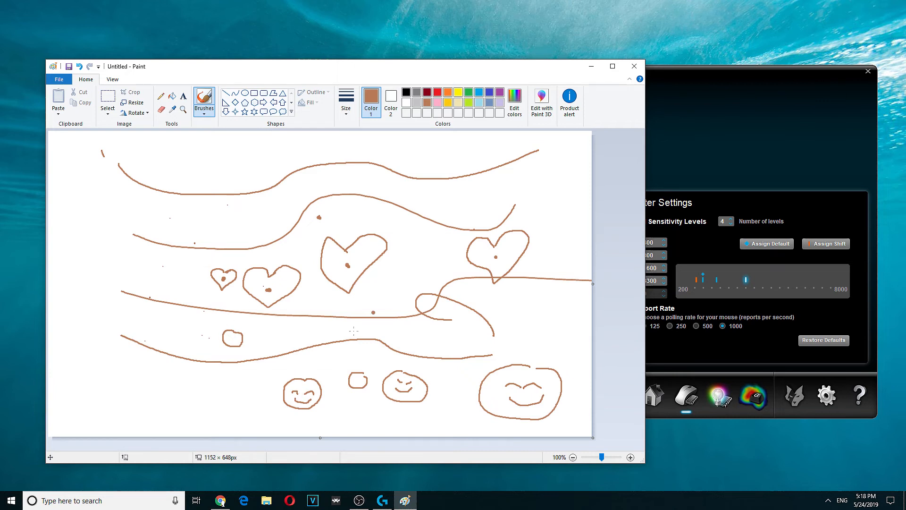
pyautogui.moveTo(495, 258)
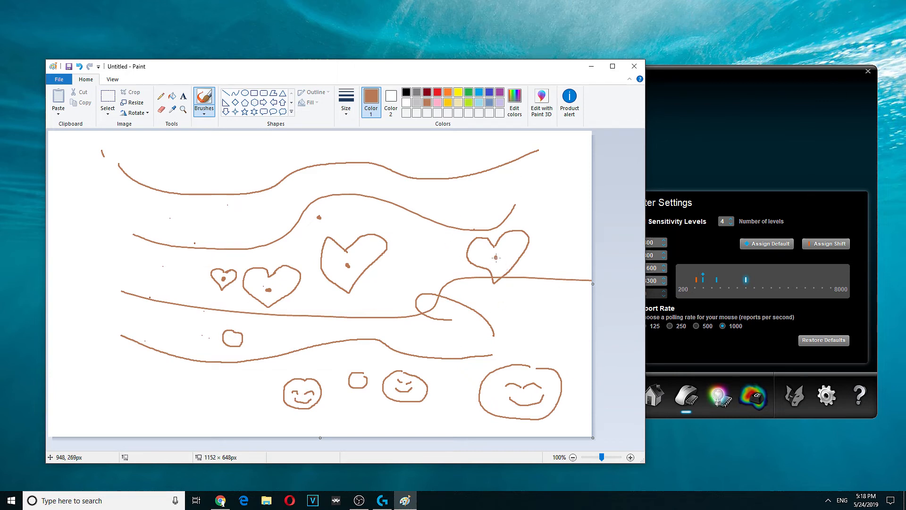
pyautogui.moveTo(351, 281)
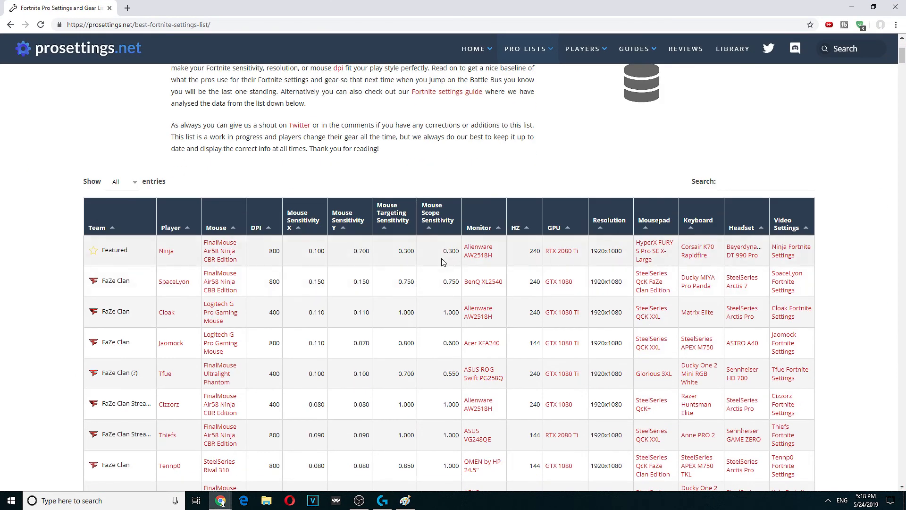
pyautogui.scroll(-3)
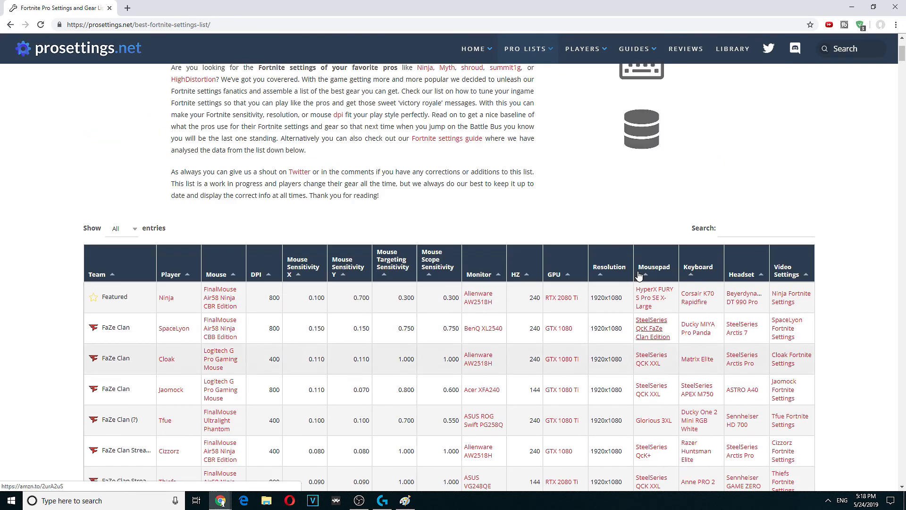
pyautogui.scroll(-3)
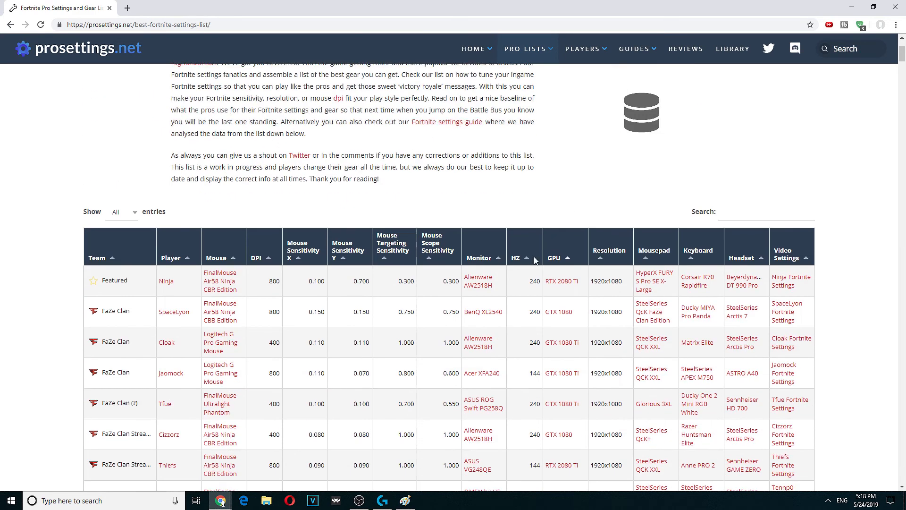
pyautogui.scroll(-3)
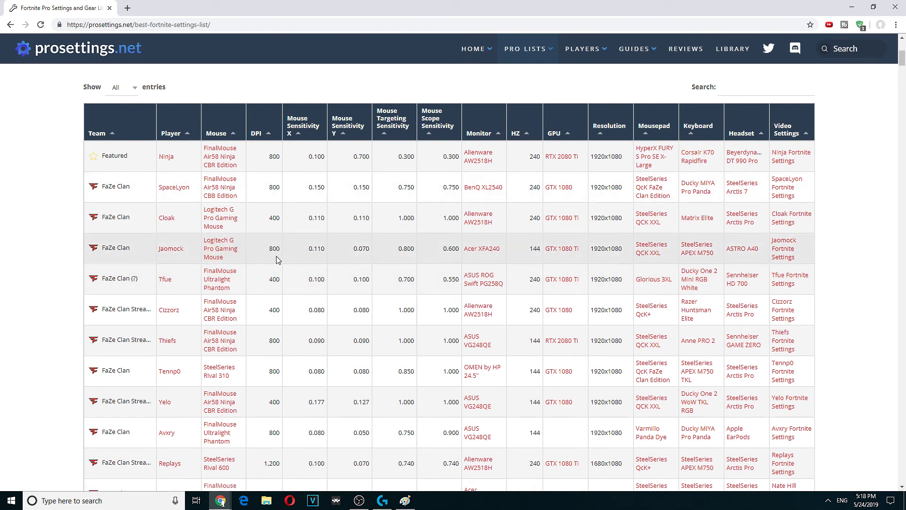
pyautogui.moveTo(381, 257)
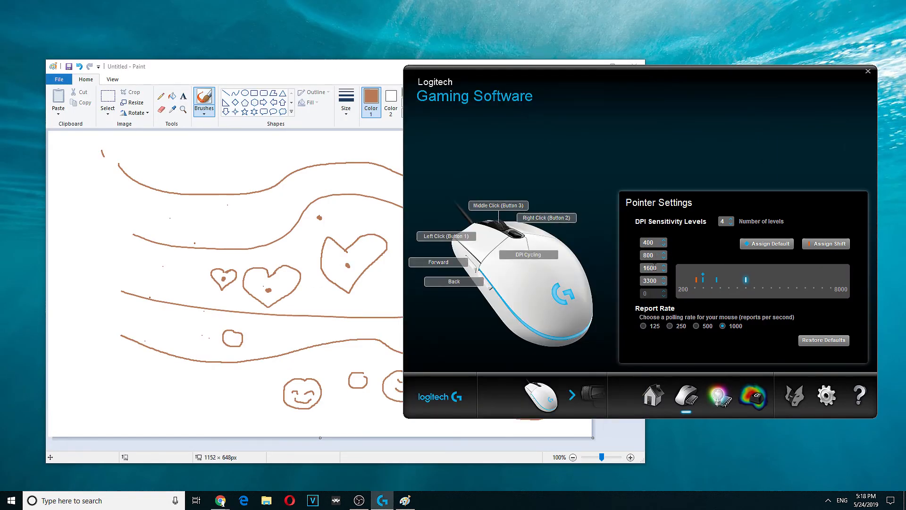
pyautogui.moveTo(687, 316)
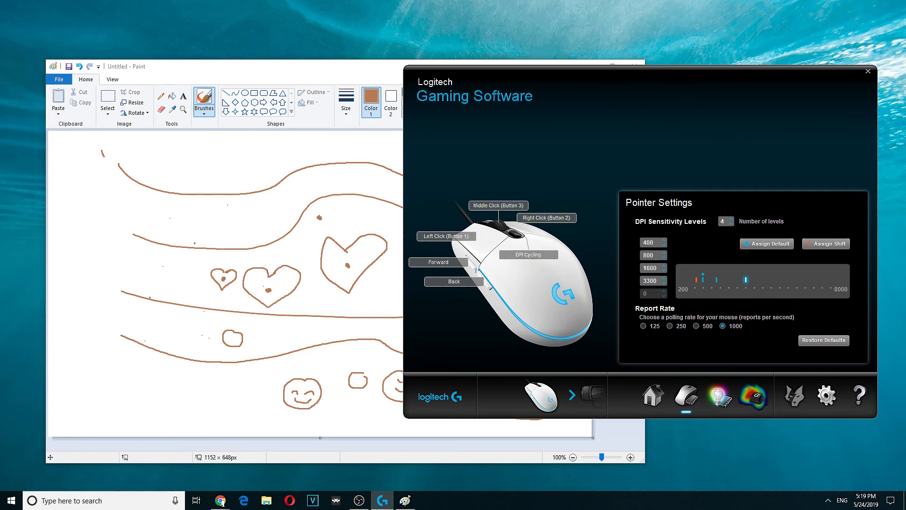
pyautogui.moveTo(457, 75)
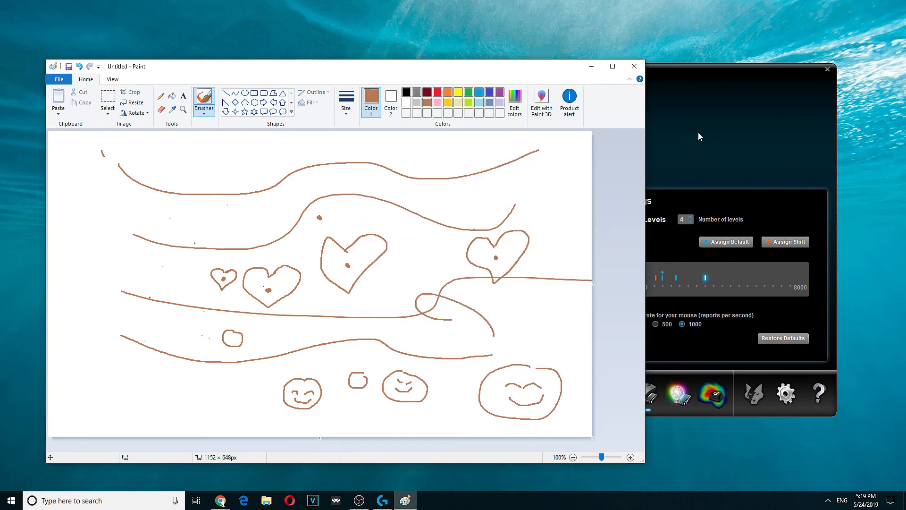
pyautogui.moveTo(520, 224)
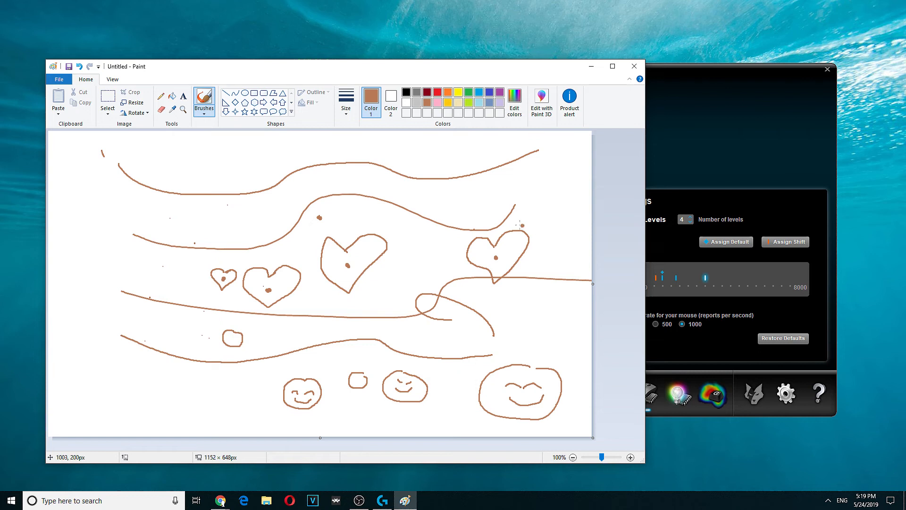
# Brush a looping test stroke, view the shape Outline options, then return to freehand brushing
pyautogui.moveTo(276, 169); pyautogui.dragTo(327, 240)
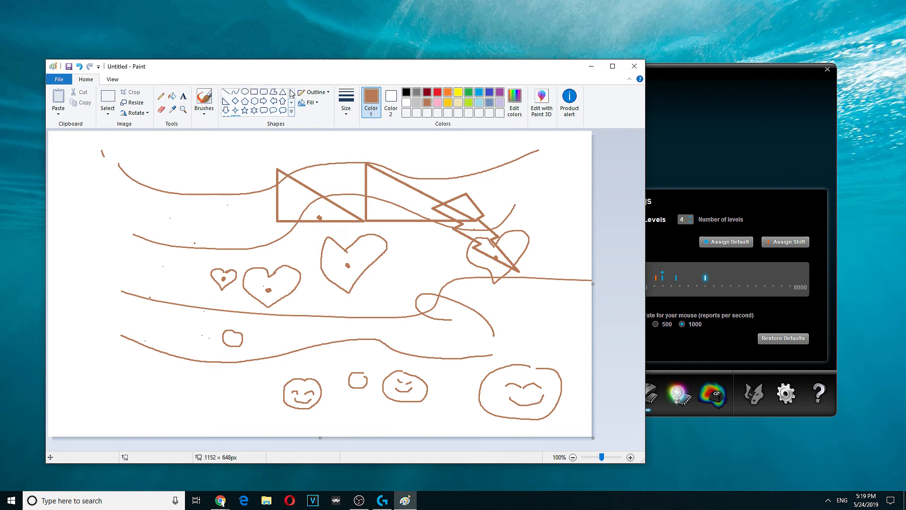
pyautogui.click(314, 92)
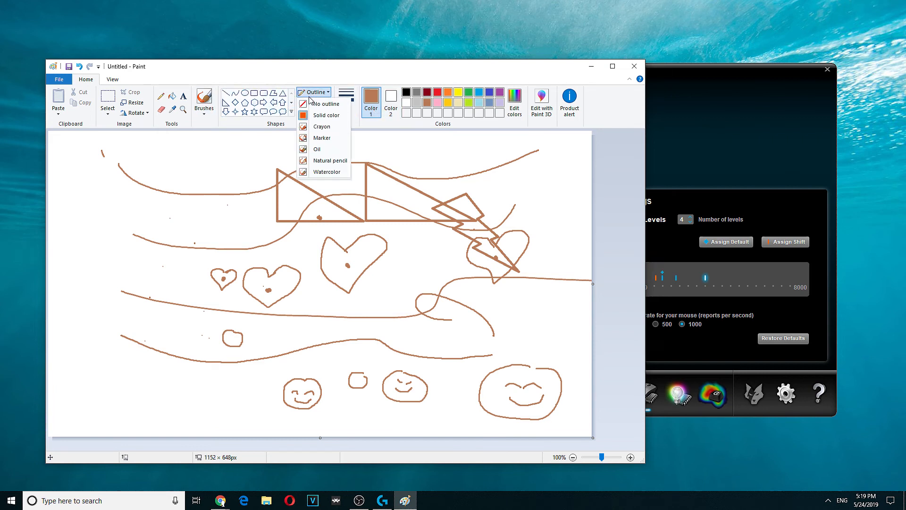
pyautogui.click(308, 102)
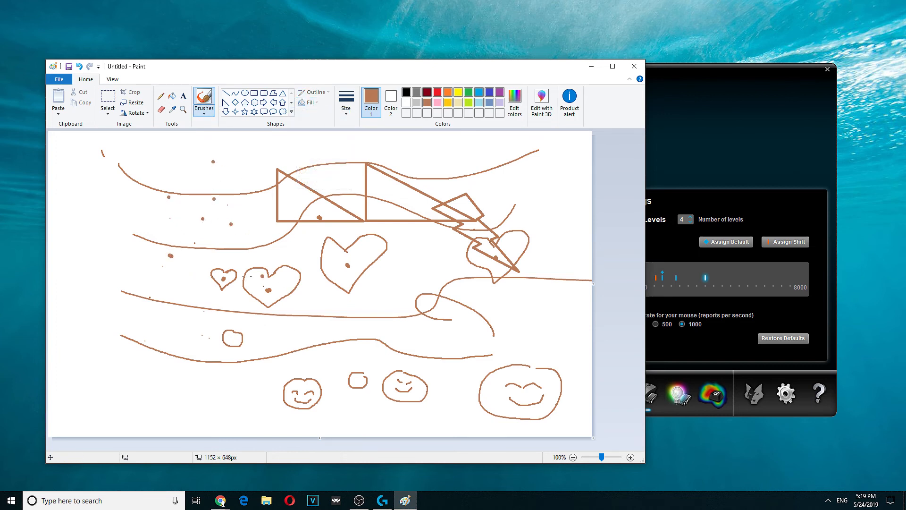
pyautogui.moveTo(746, 138)
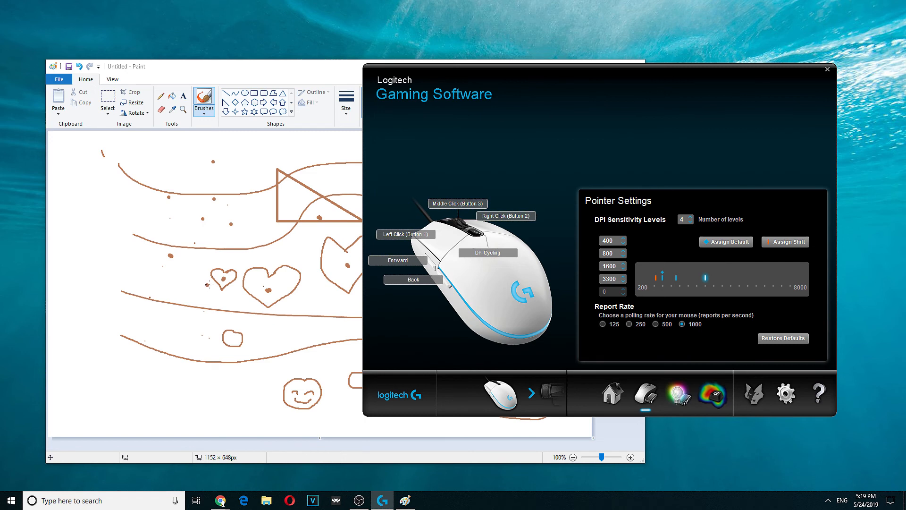
pyautogui.moveTo(634, 301)
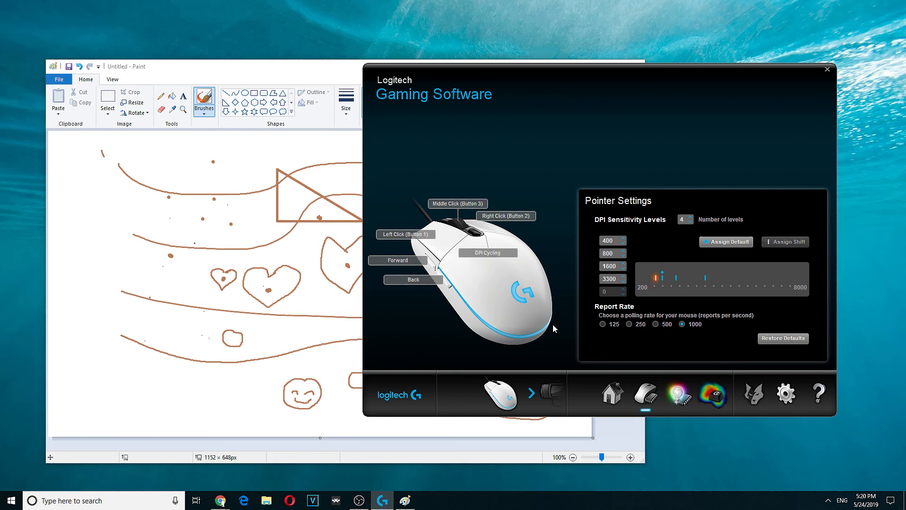
pyautogui.moveTo(392, 335)
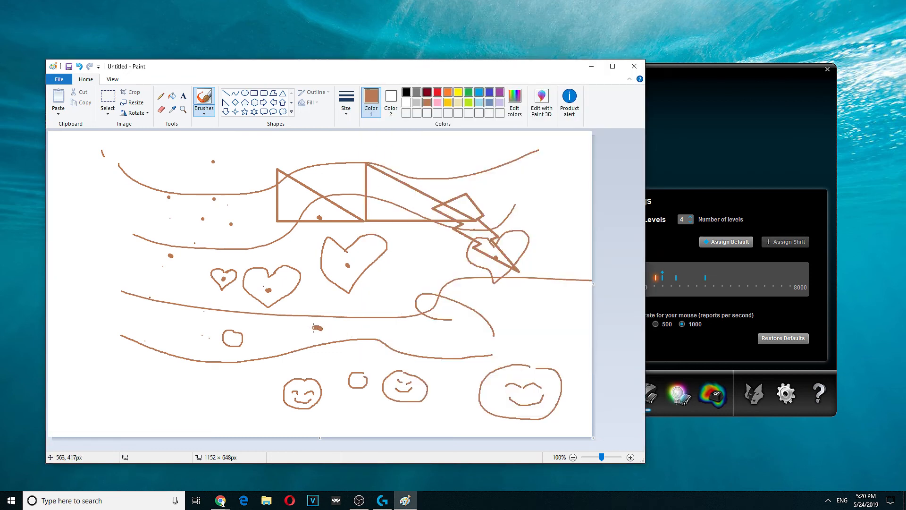
# Brush a bold heart near the bottom centre and a small heart below it
pyautogui.moveTo(312, 341); pyautogui.dragTo(327, 332)
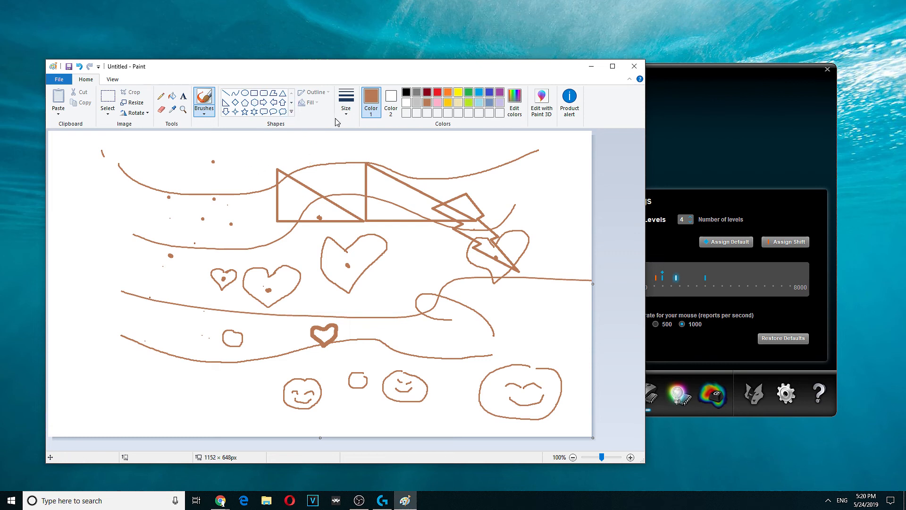
pyautogui.moveTo(412, 273)
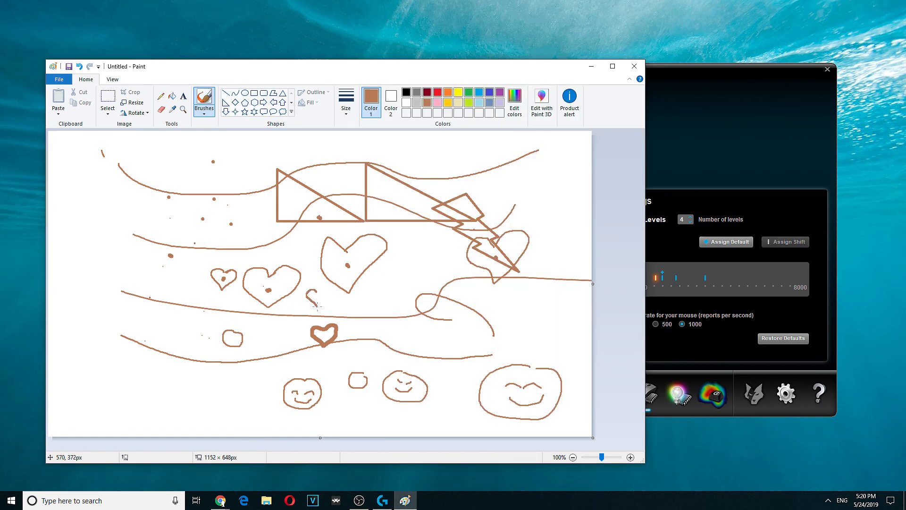
pyautogui.moveTo(309, 292); pyautogui.dragTo(321, 300)
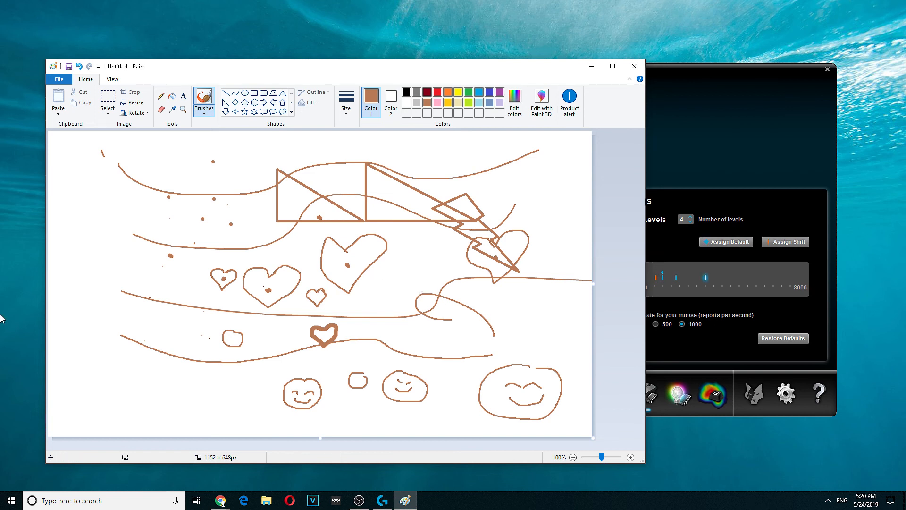
pyautogui.click(381, 500)
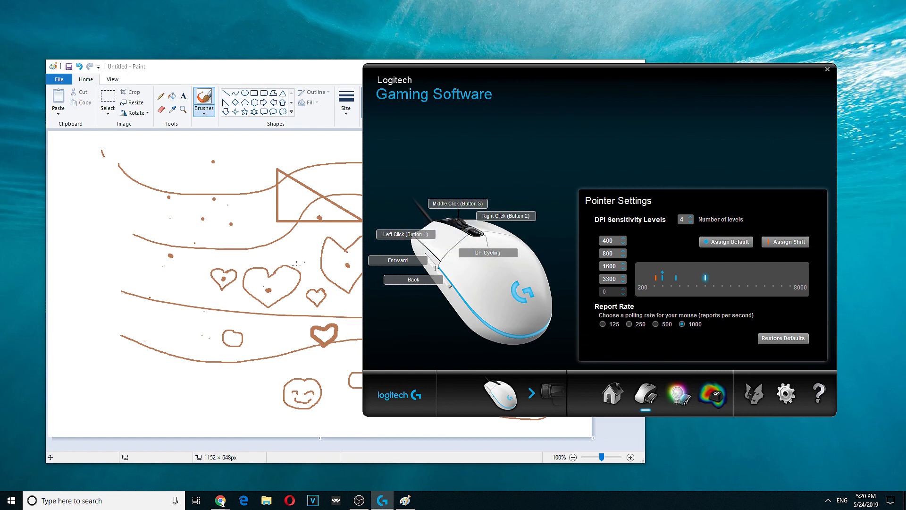
pyautogui.moveTo(644, 275)
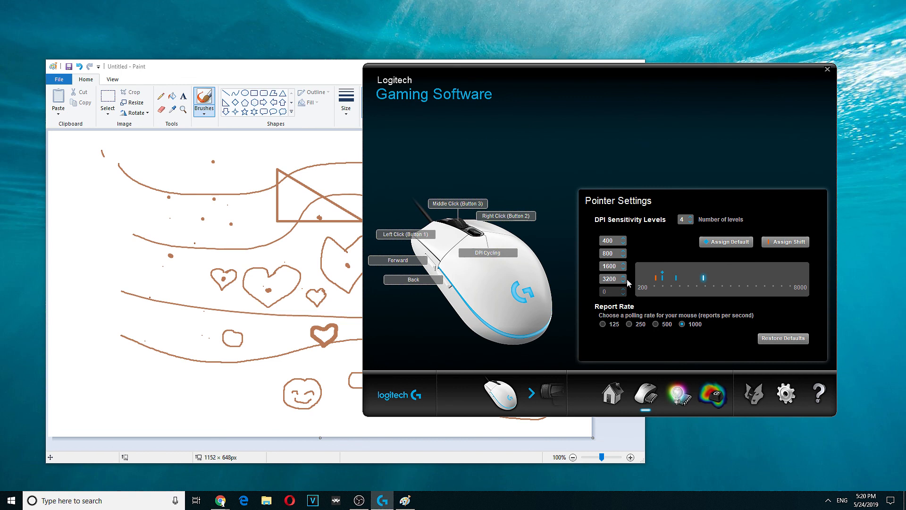
pyautogui.moveTo(652, 192)
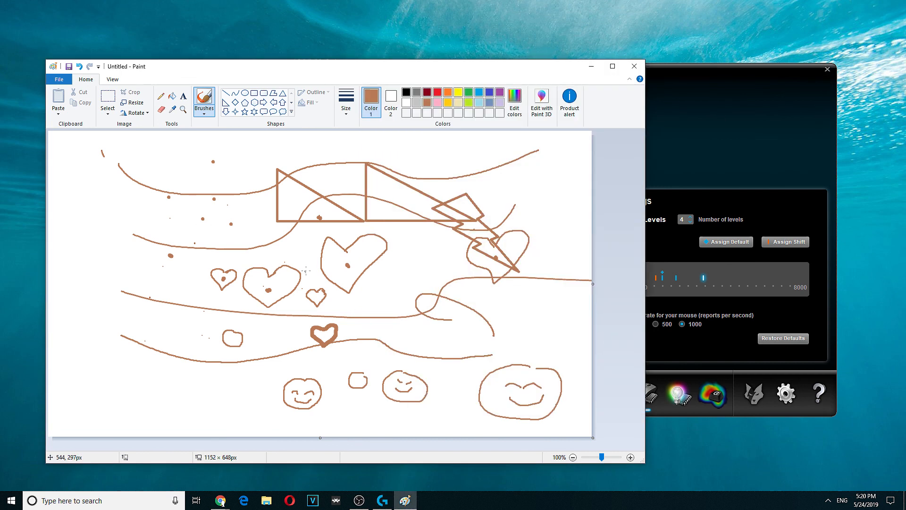
pyautogui.moveTo(751, 150)
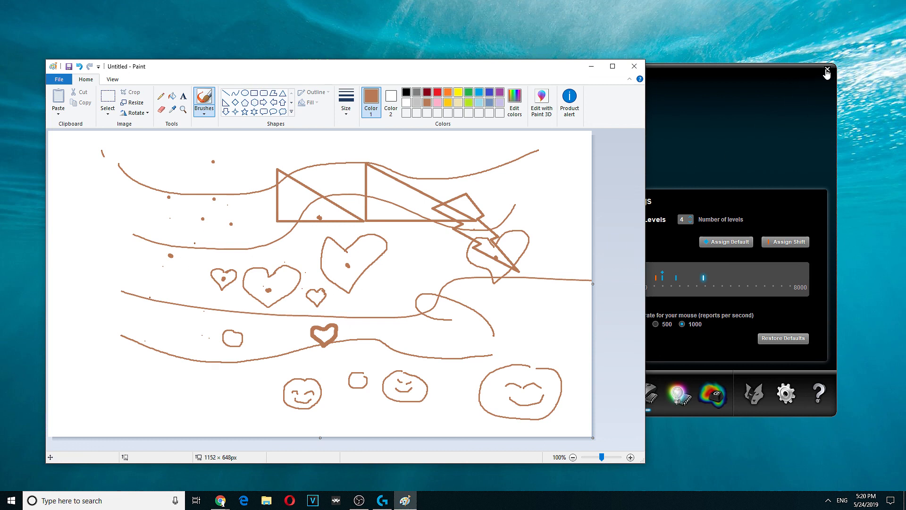
# Bring the Logitech Gaming Software window to the front to edit the fourth DPI level
pyautogui.moveTo(546, 298); pyautogui.dragTo(538, 332)
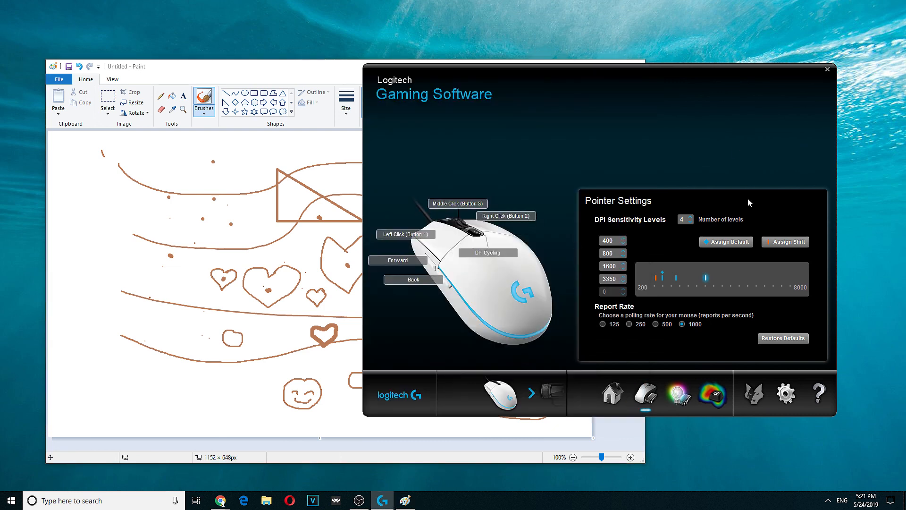
pyautogui.moveTo(730, 345)
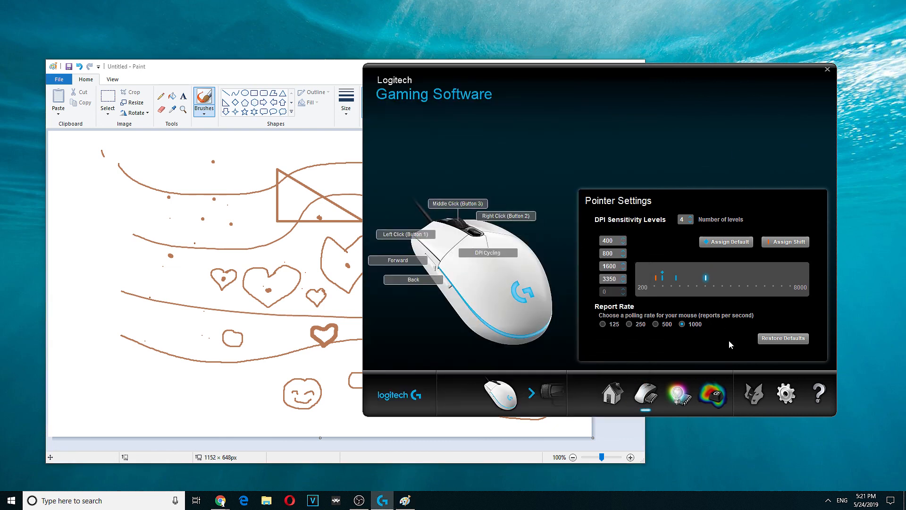
pyautogui.moveTo(697, 339)
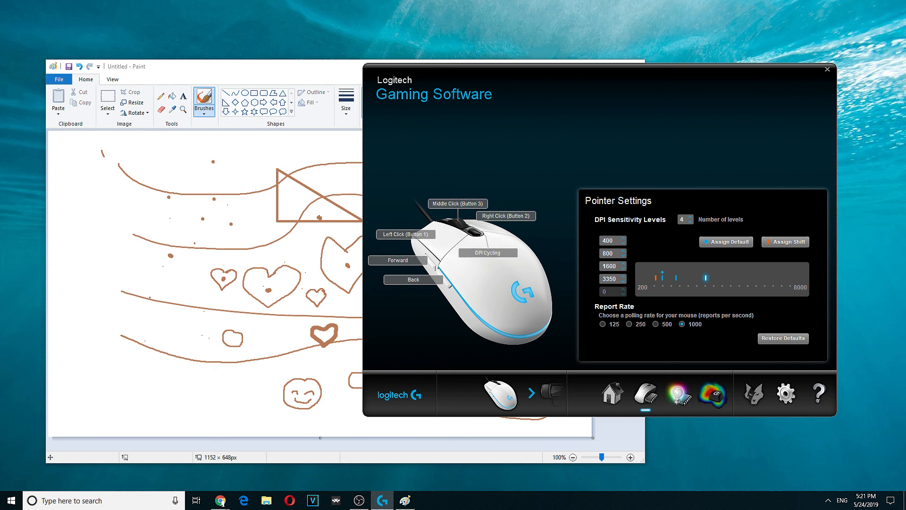
pyautogui.moveTo(433, 76)
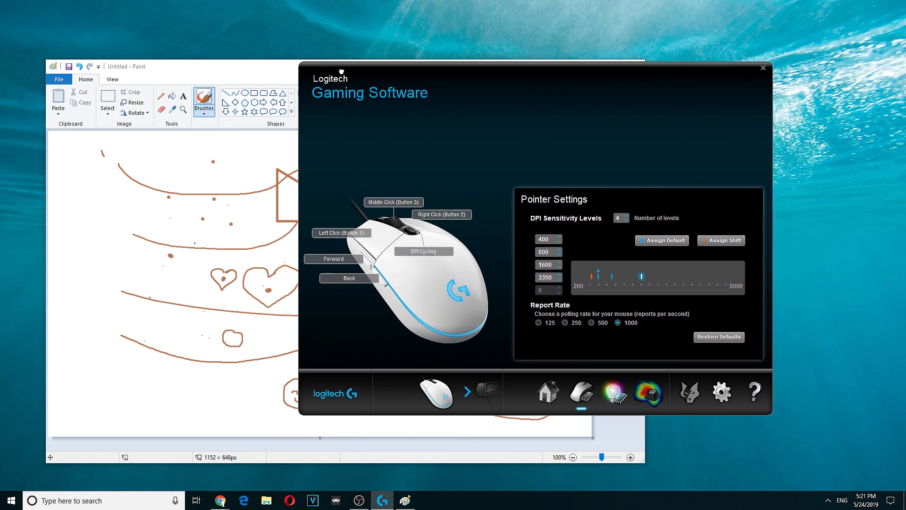
pyautogui.moveTo(814, 219)
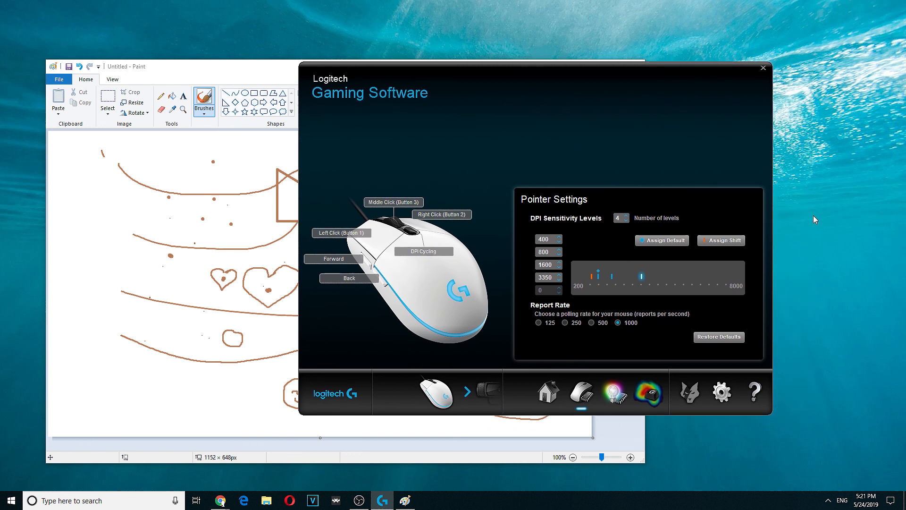
pyautogui.moveTo(325, 272)
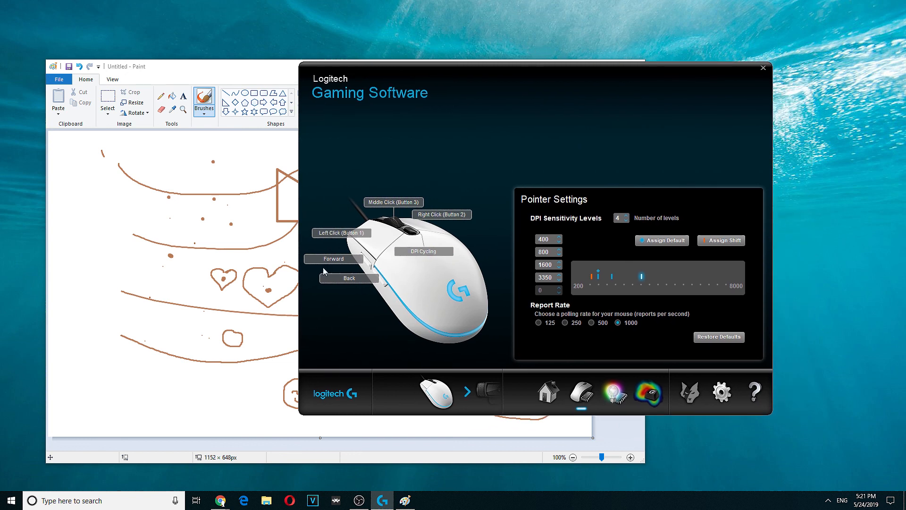